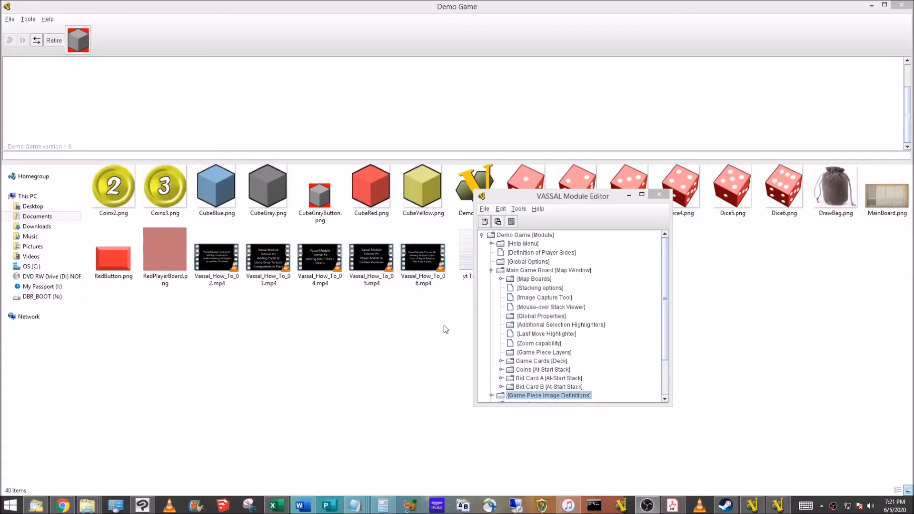
mouse_move(574, 221)
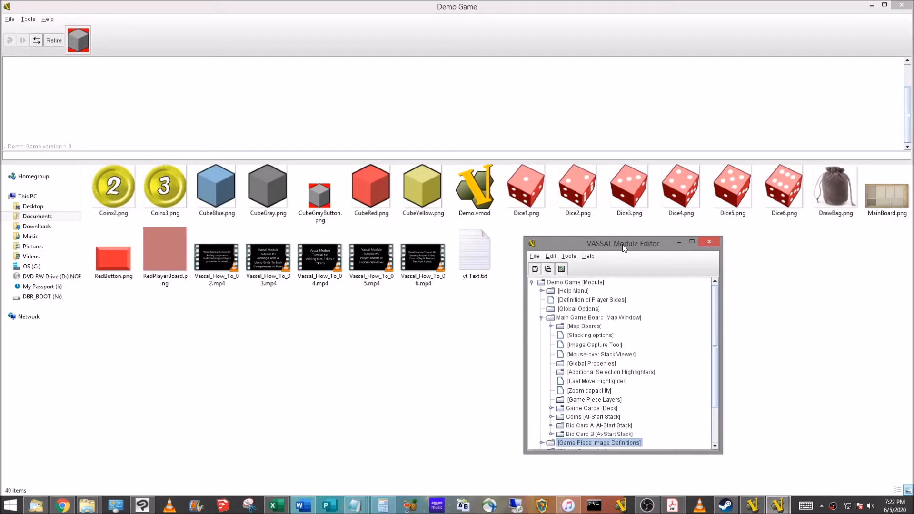
mouse_move(617, 247)
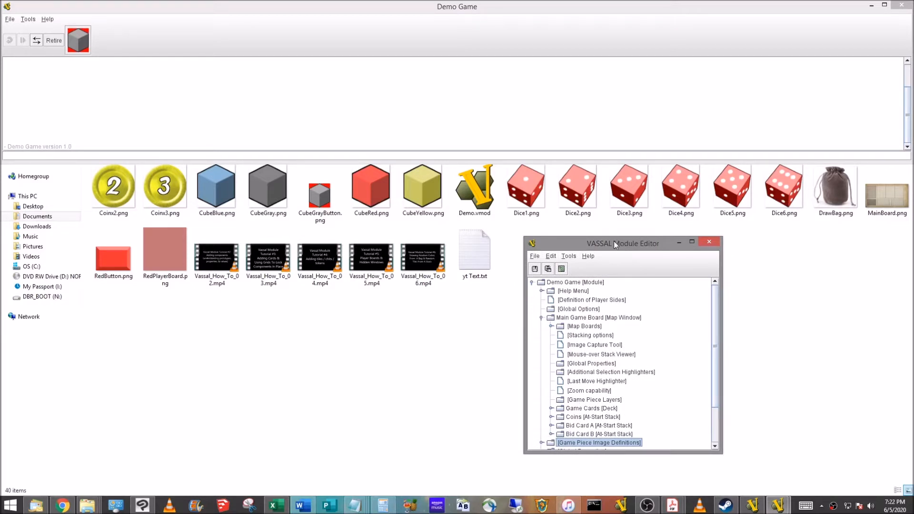
mouse_move(618, 251)
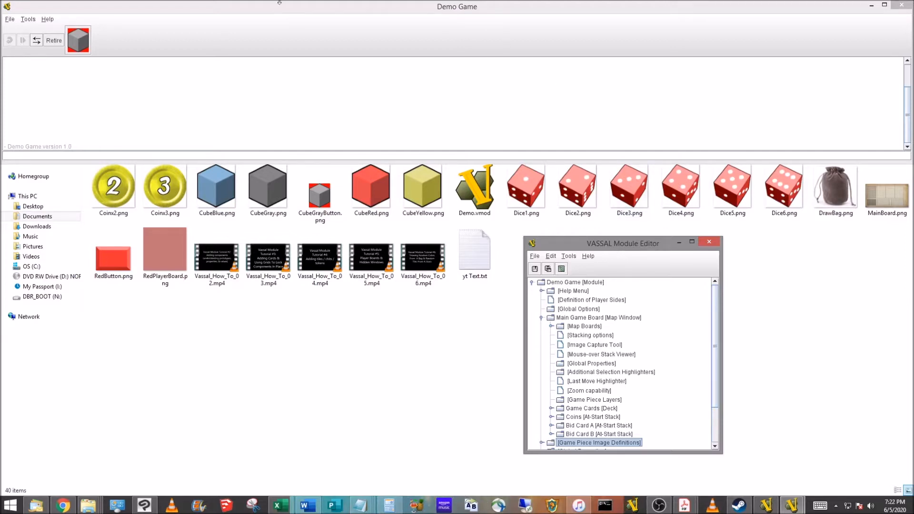
mouse_move(412, 38)
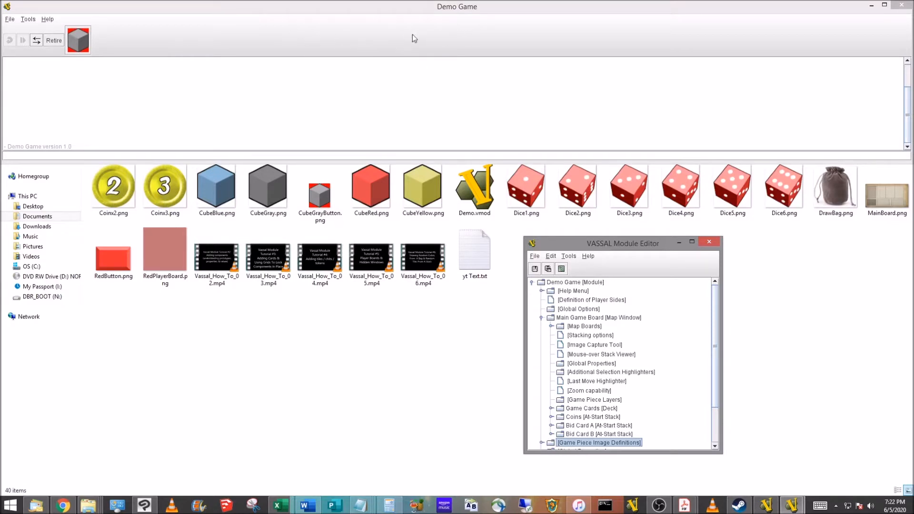
mouse_move(420, 43)
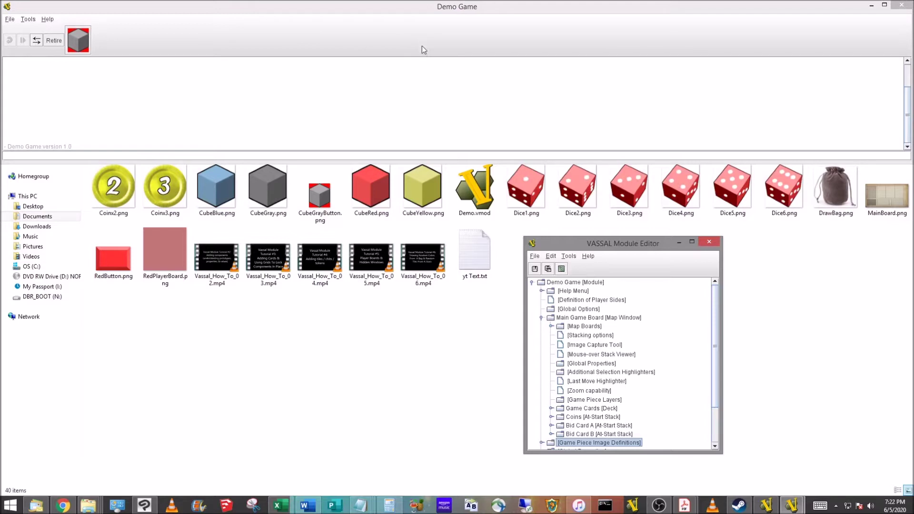
mouse_move(406, 62)
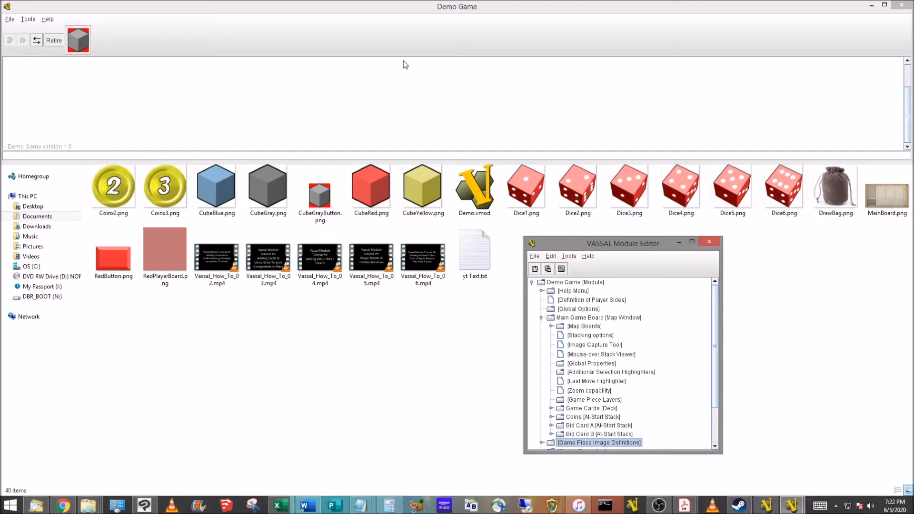
mouse_move(537, 223)
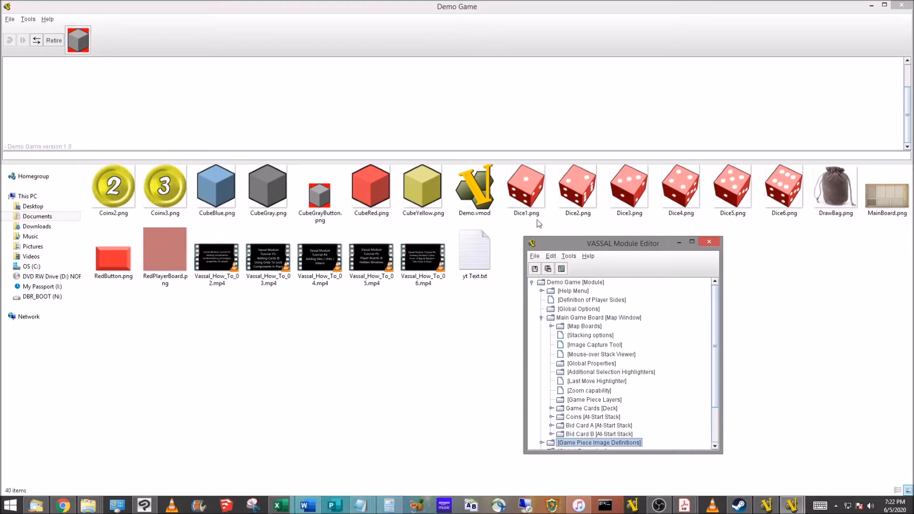
mouse_move(535, 246)
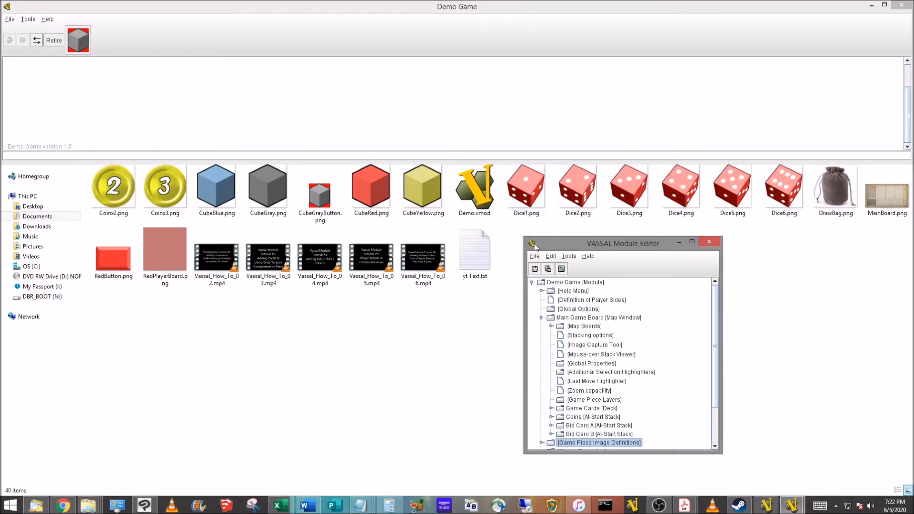
mouse_move(539, 315)
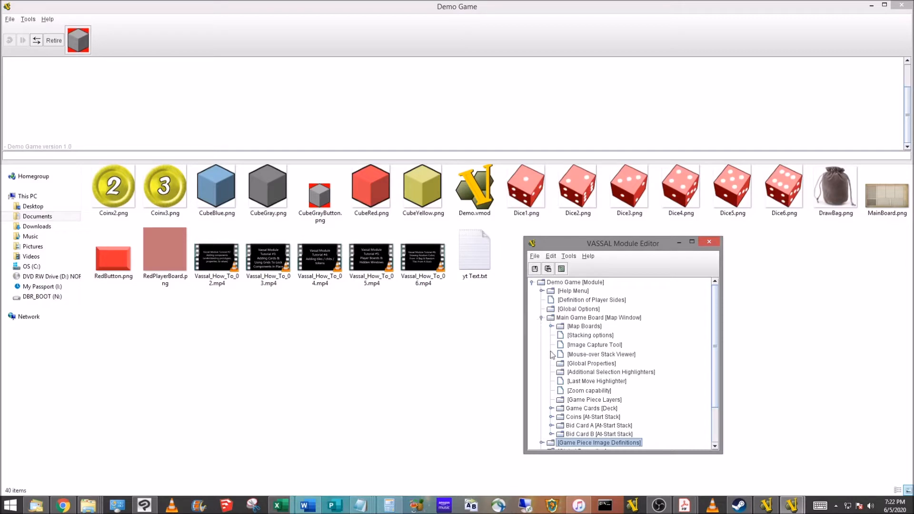
mouse_move(601, 247)
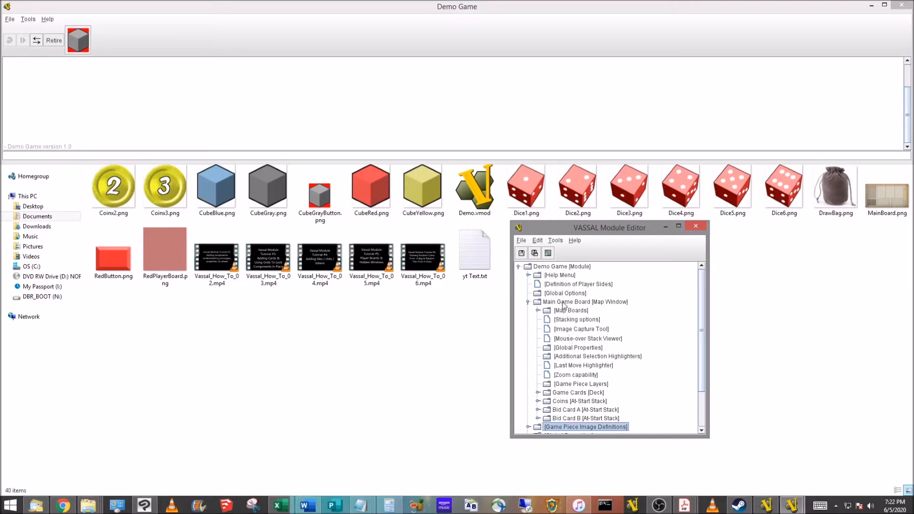
- Create an at-start stack named Red Die on the Main Game Board at X 520, Y 1050
right_click(585, 302)
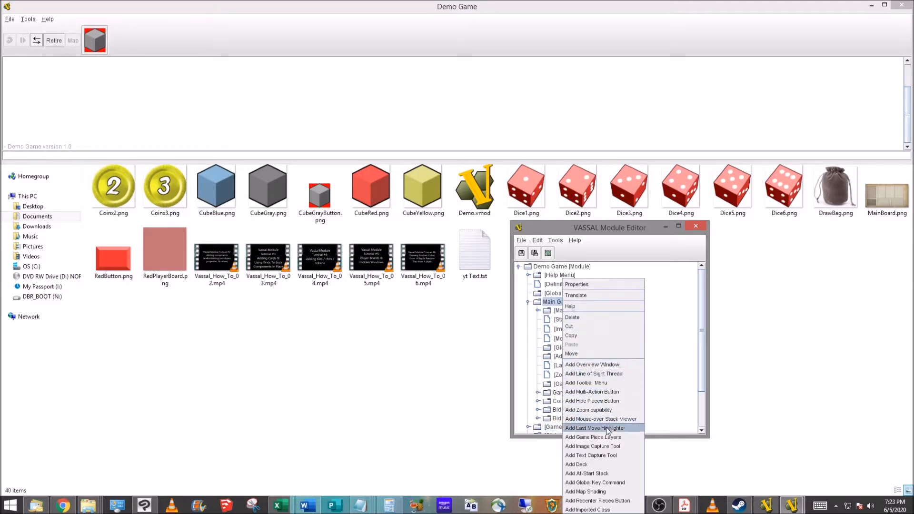
mouse_move(586, 473)
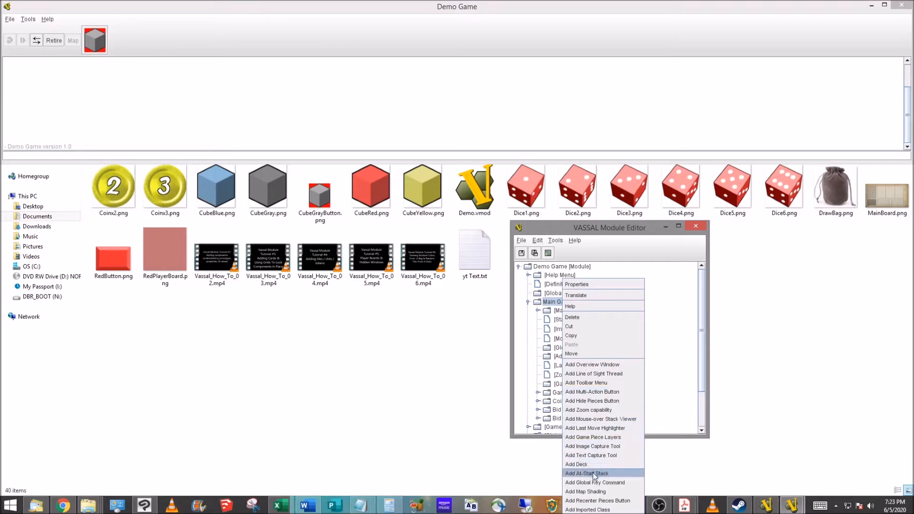
left_click(585, 473)
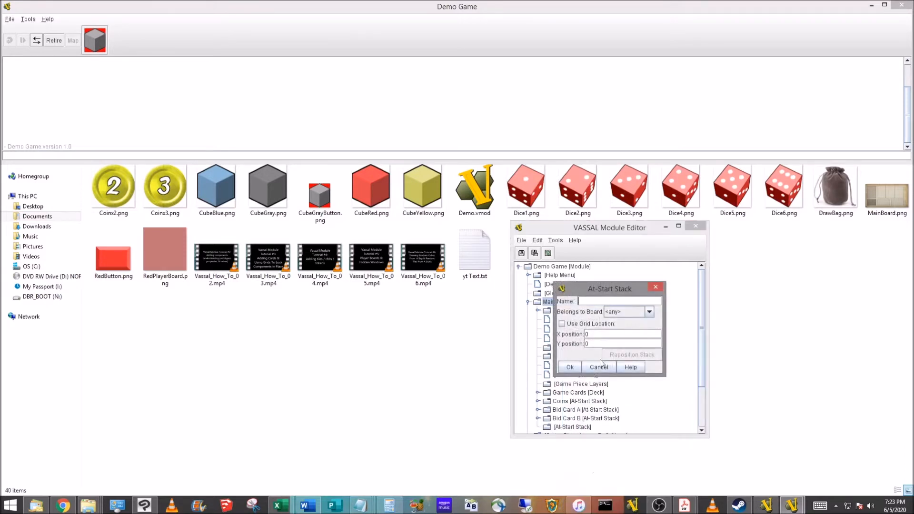
mouse_move(598, 331)
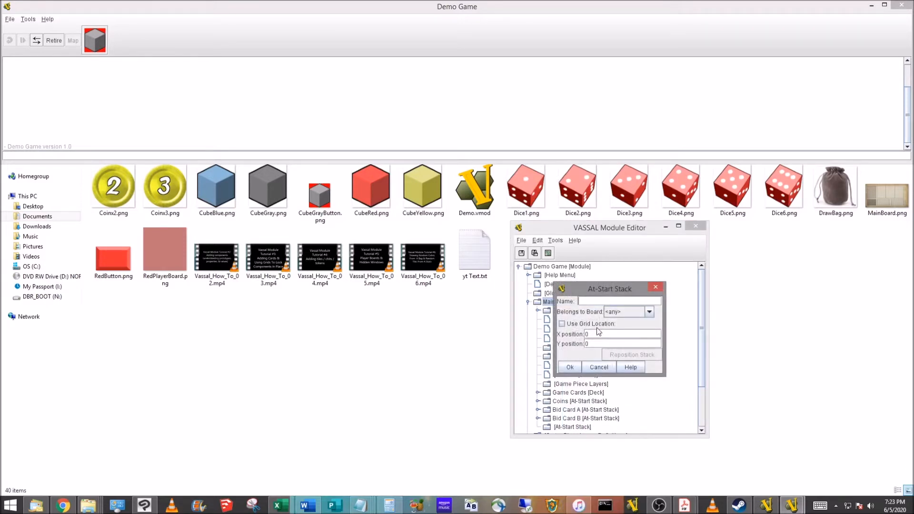
type("Die")
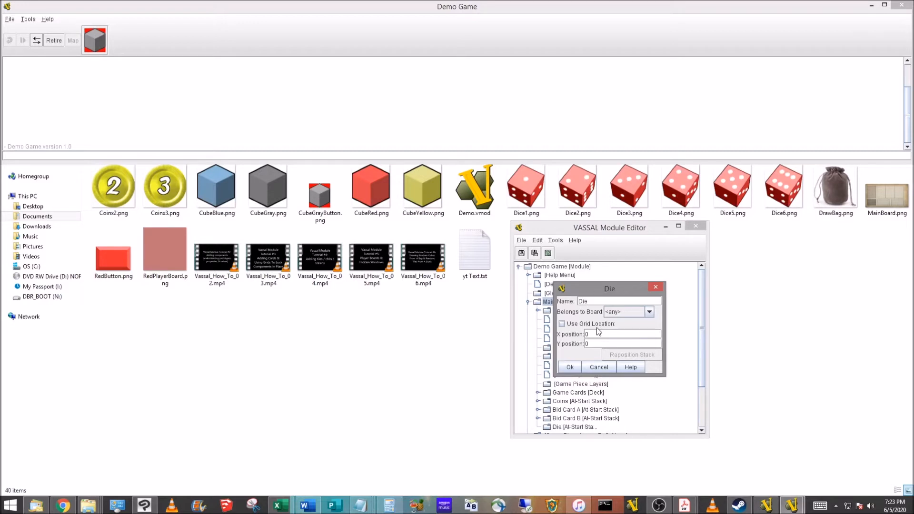
type("Red D")
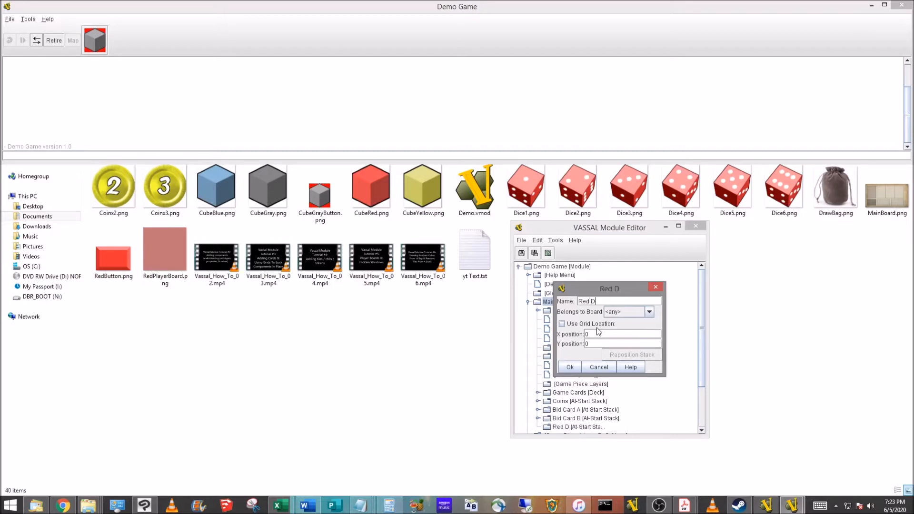
type("ie")
left_click(623, 334)
type("520")
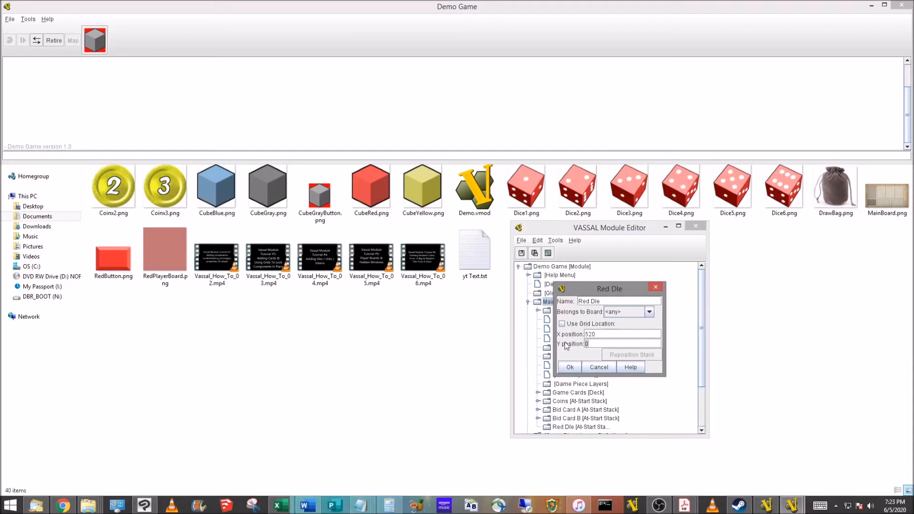
type("1050")
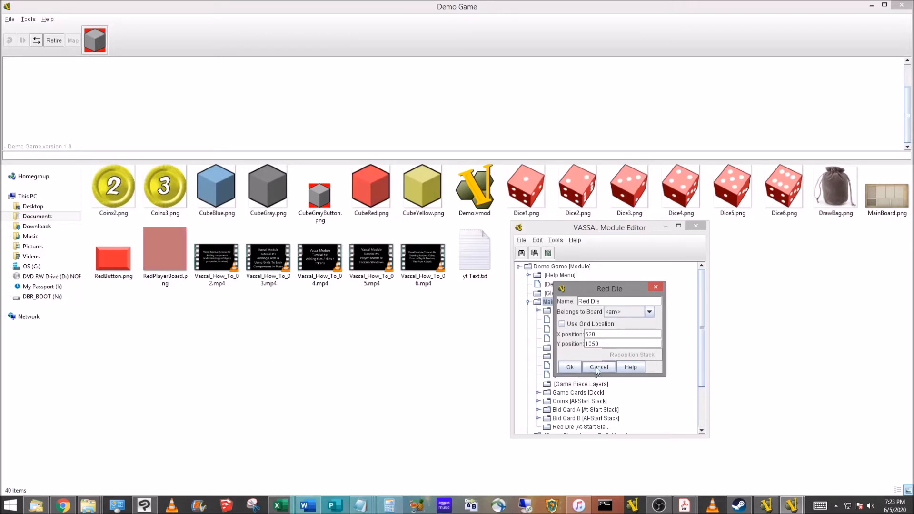
- Confirm the stack, add a single piece to it and name its basic piece Red Die
left_click(598, 367)
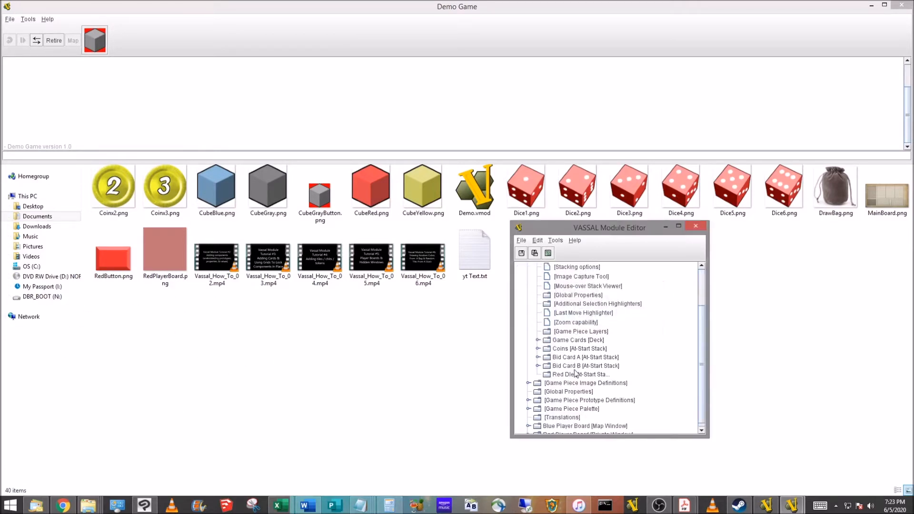
right_click(580, 373)
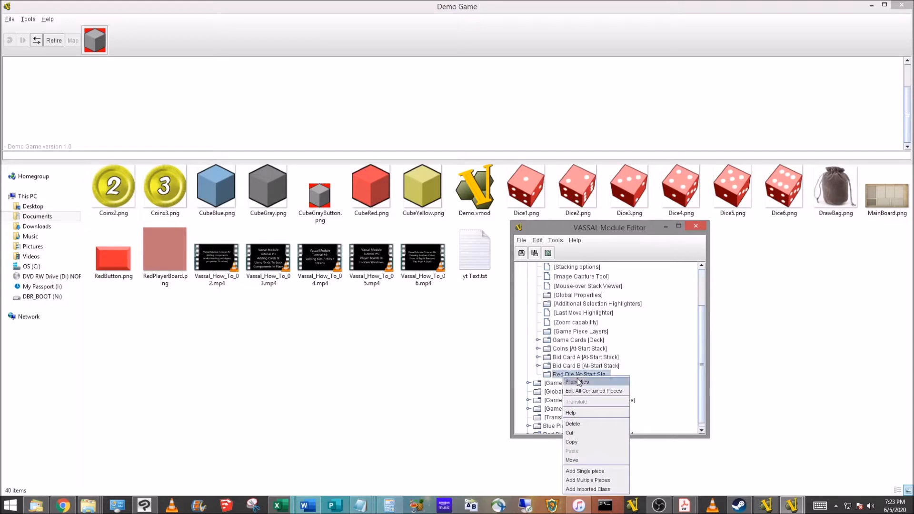
mouse_move(598, 471)
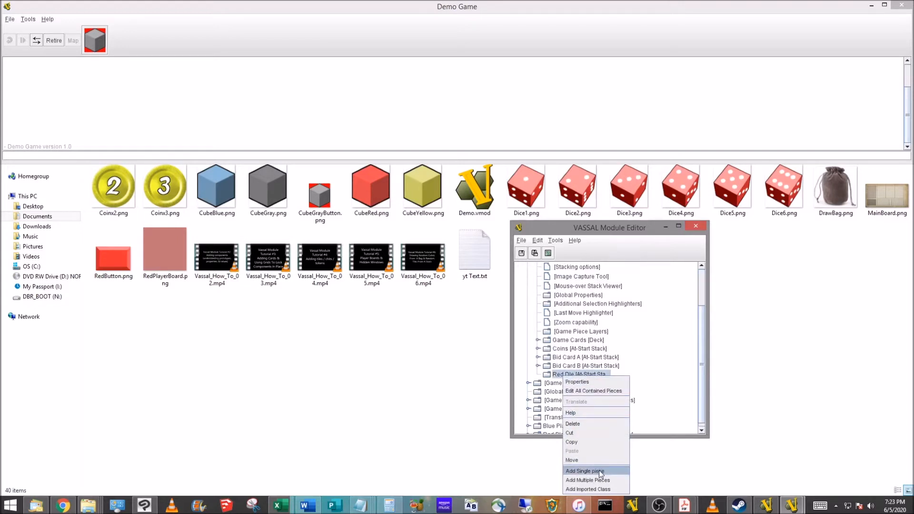
left_click(585, 471)
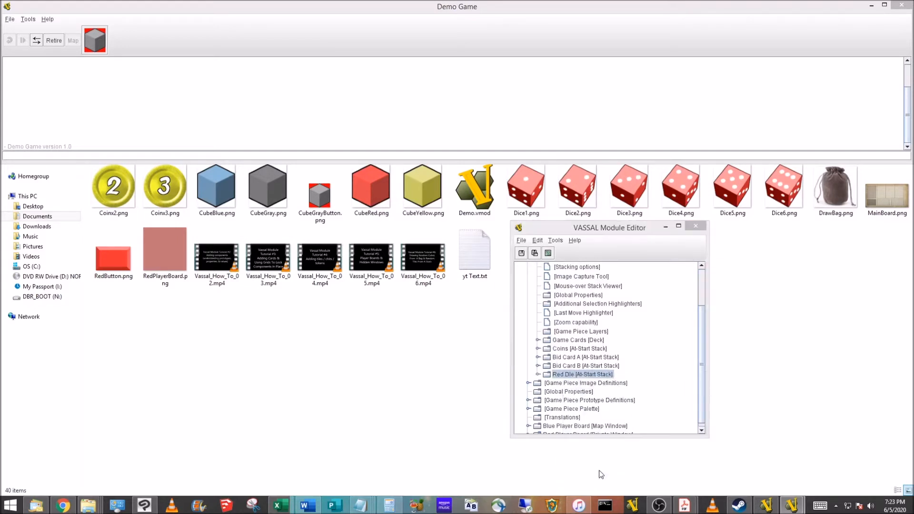
double_click(581, 374)
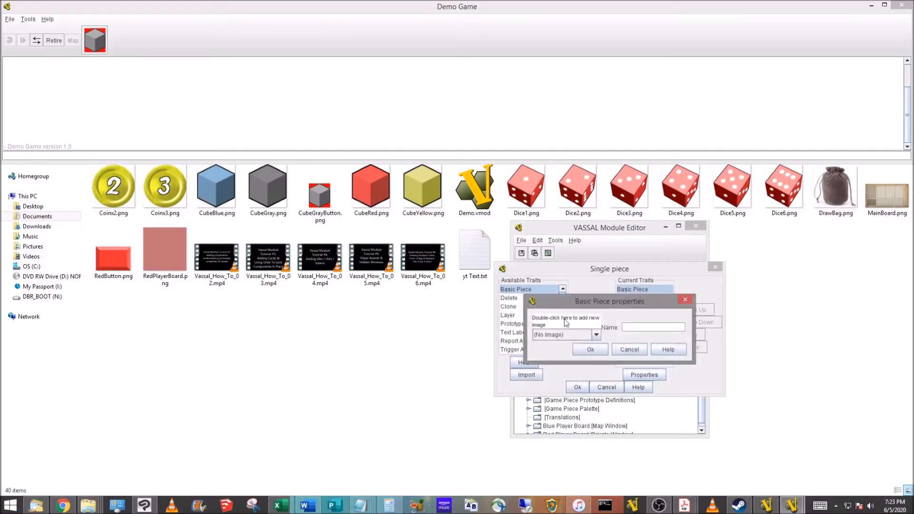
mouse_move(570, 333)
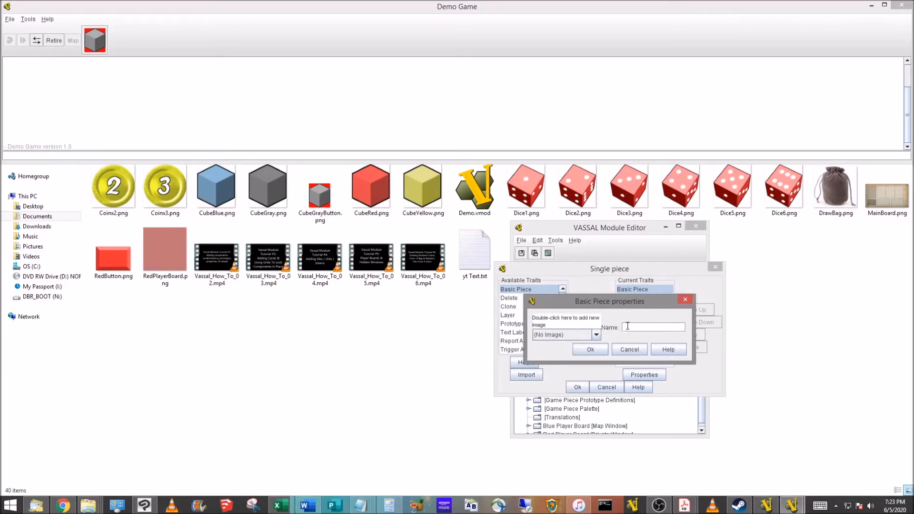
type("Red Die")
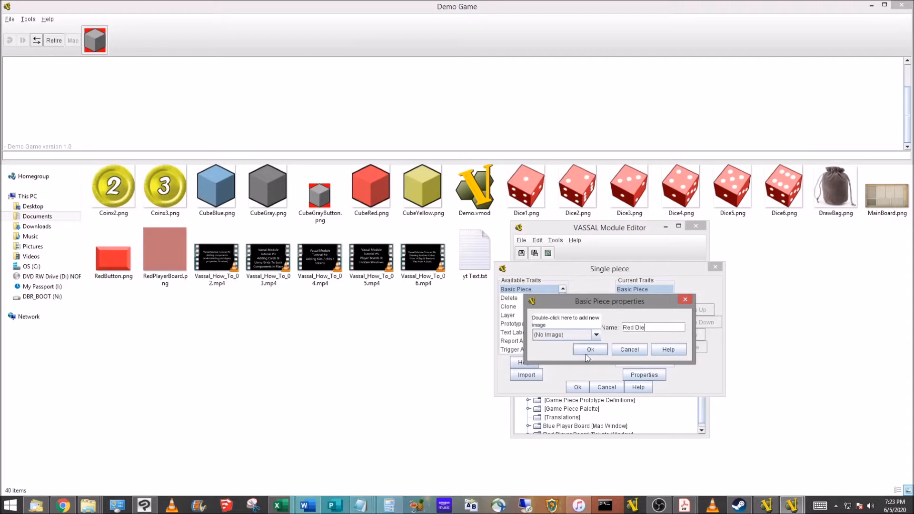
left_click(591, 349)
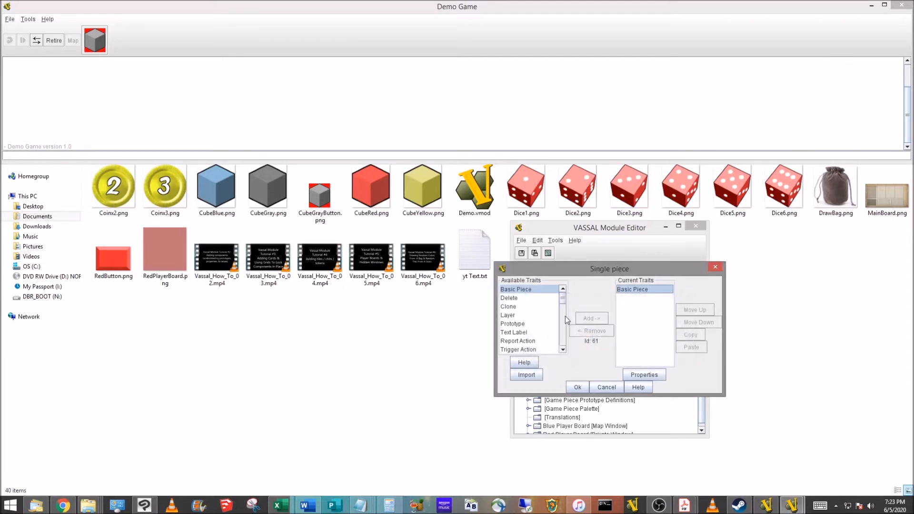
- Add the Does not stack trait to the piece and locate Layer among the available traits
scroll("down", 3)
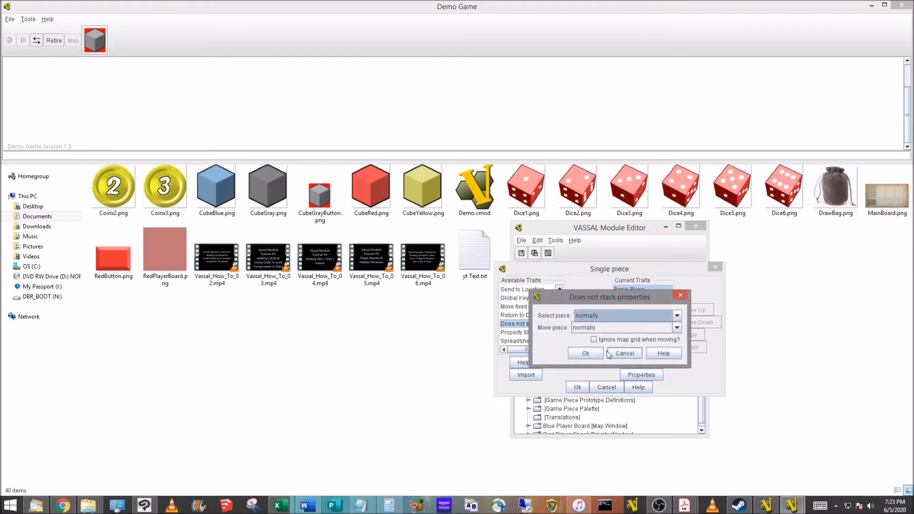
left_click(586, 353)
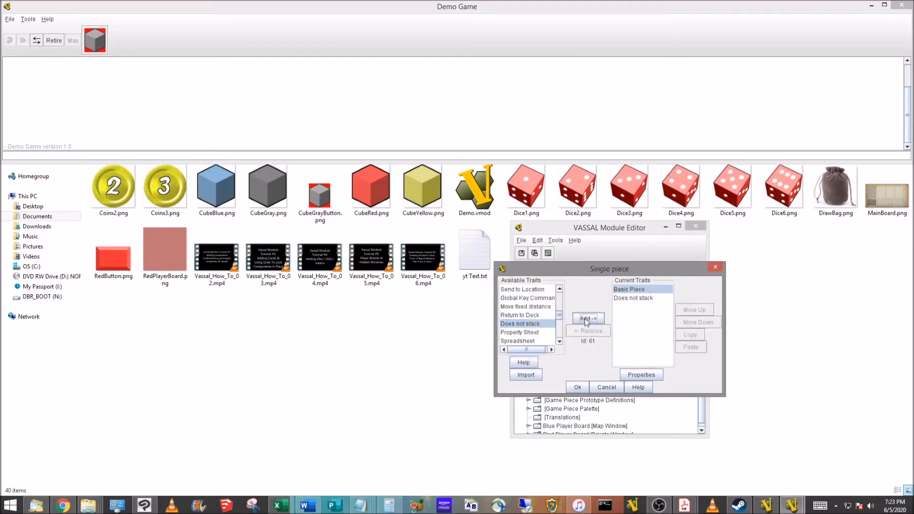
mouse_move(518, 329)
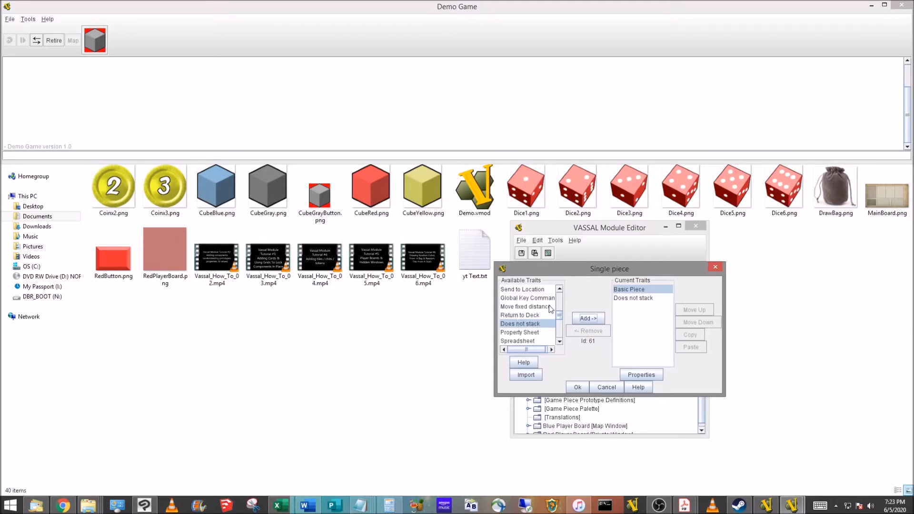
scroll("down", 3)
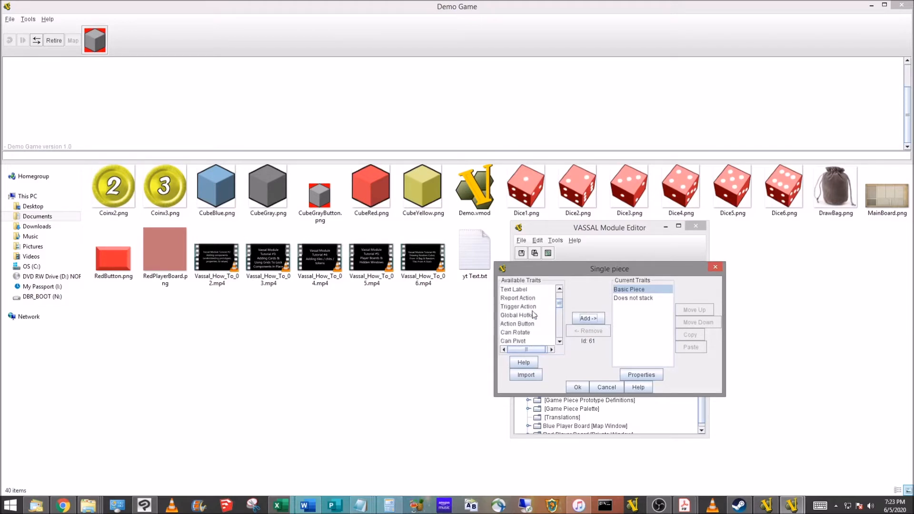
scroll("down", 3)
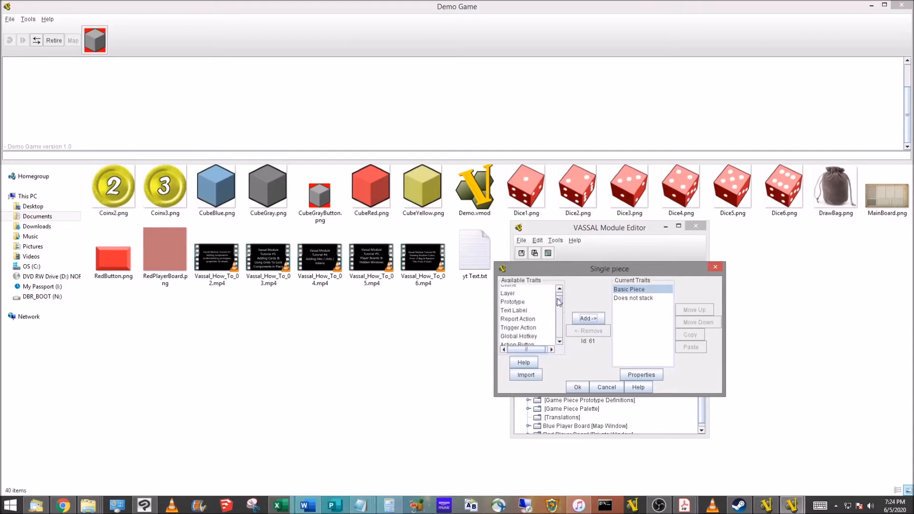
scroll("up", 3)
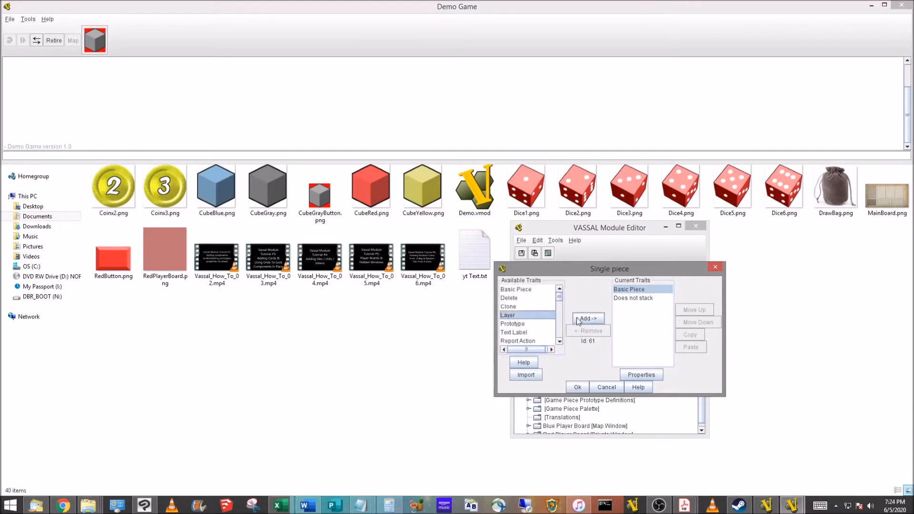
mouse_move(533, 320)
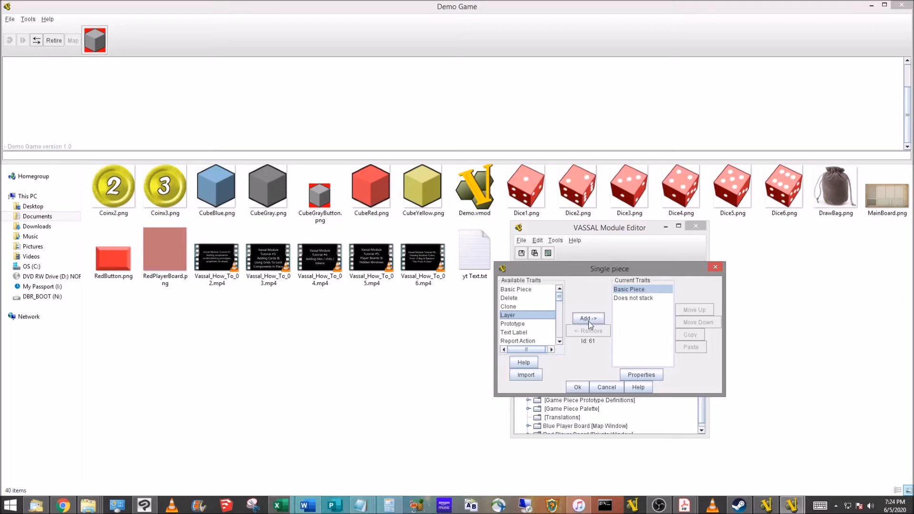
- Add a Layer trait named DieValue, set always active and not looping through levels
left_click(588, 318)
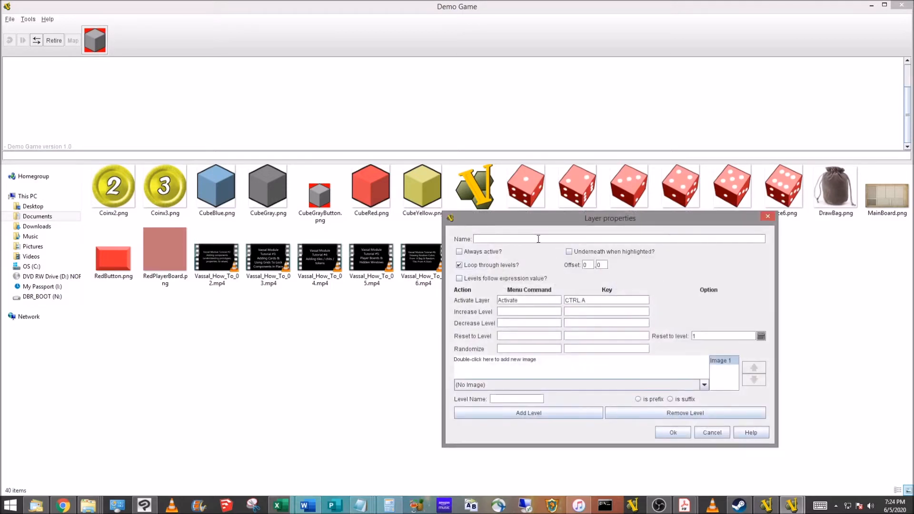
type("DieV")
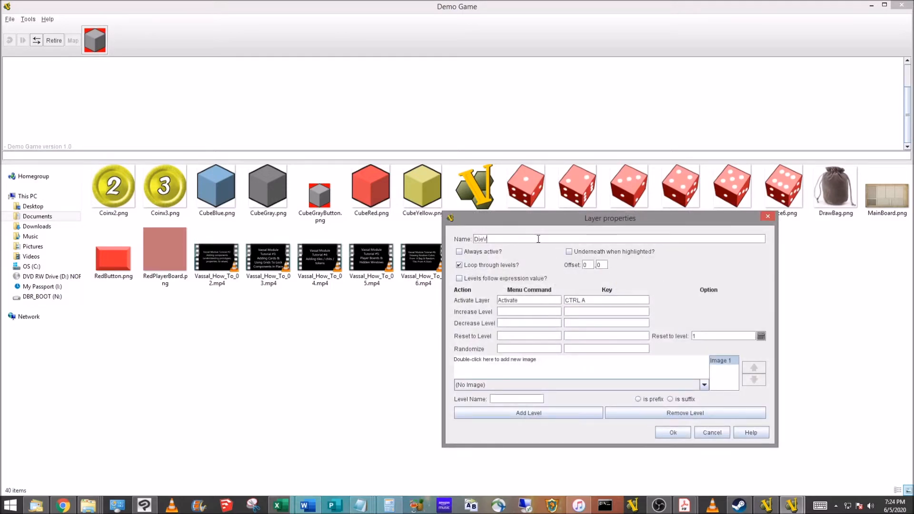
type("alue")
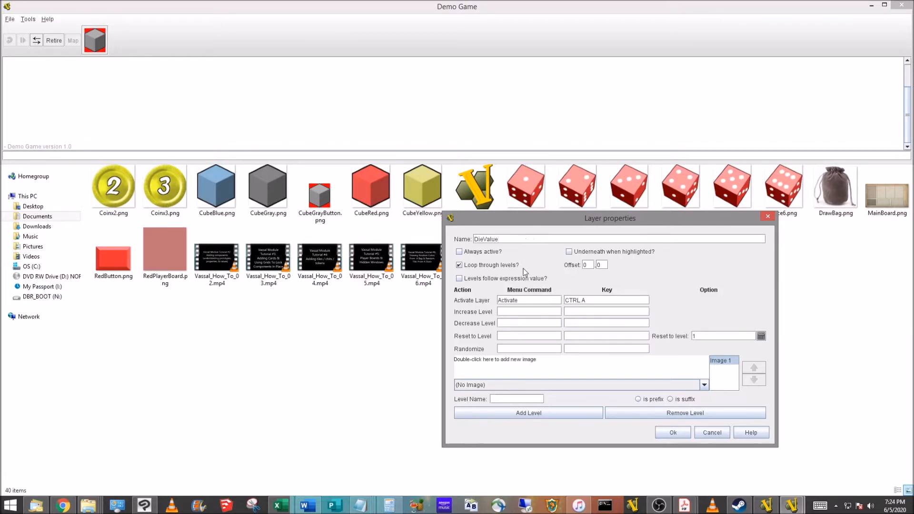
left_click(459, 251)
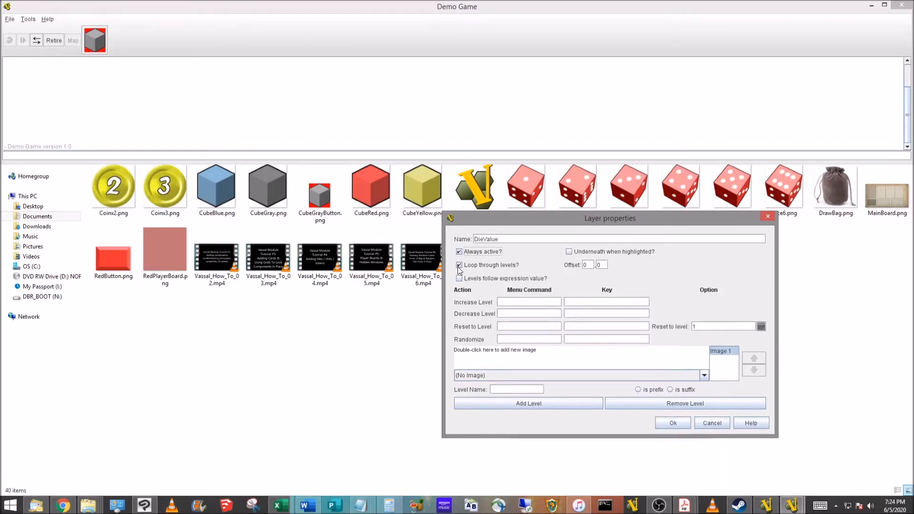
left_click(459, 266)
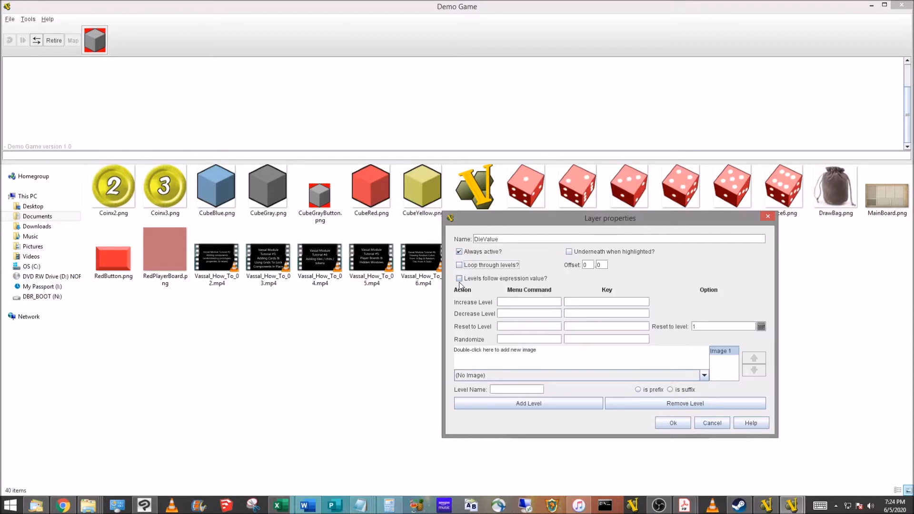
mouse_move(496, 287)
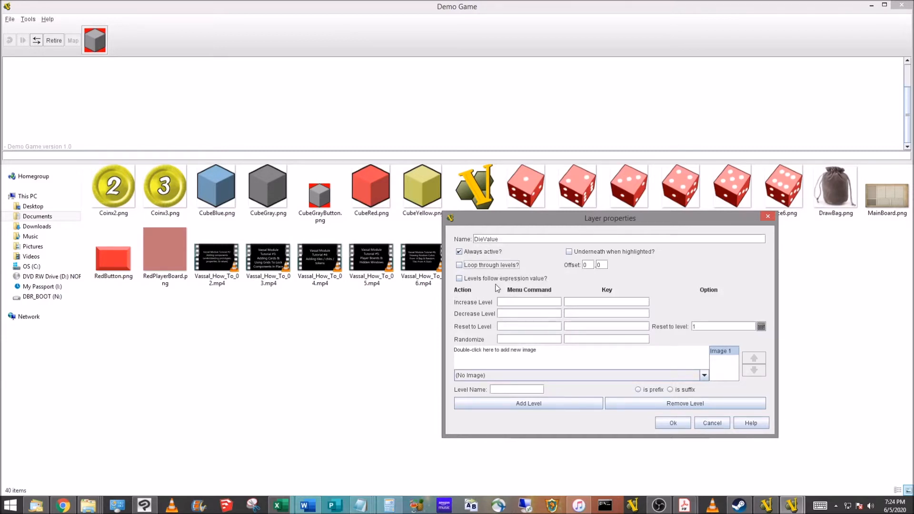
mouse_move(536, 284)
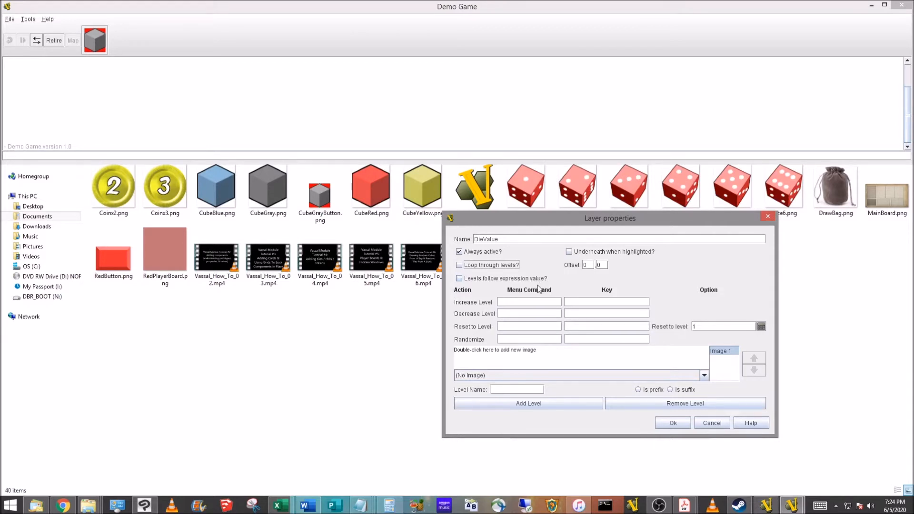
mouse_move(471, 298)
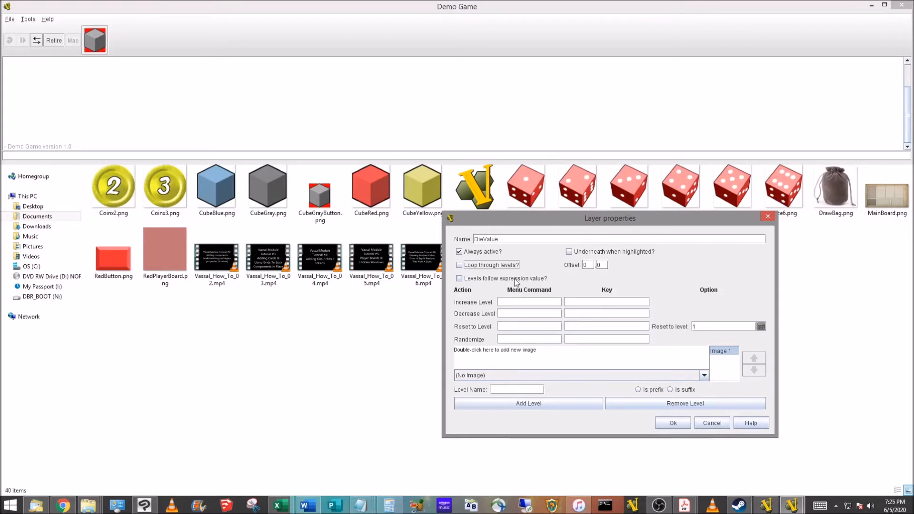
mouse_move(521, 296)
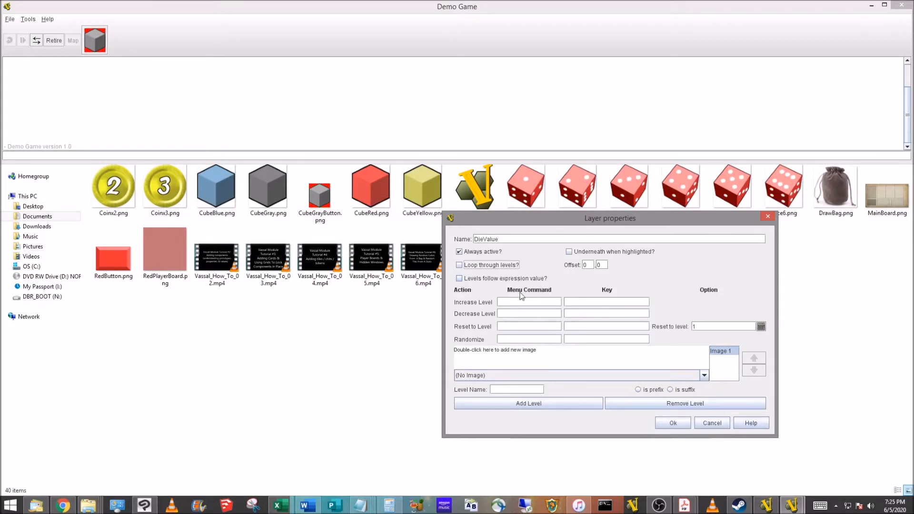
mouse_move(463, 310)
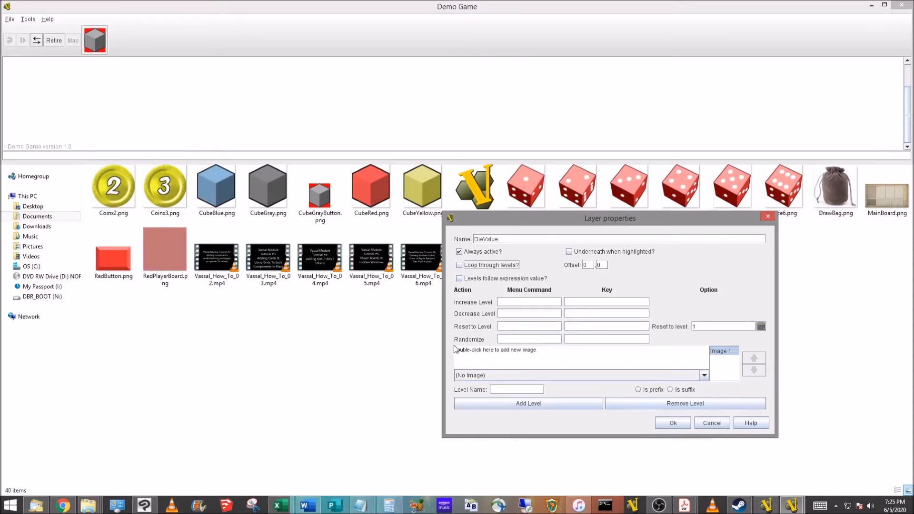
mouse_move(432, 315)
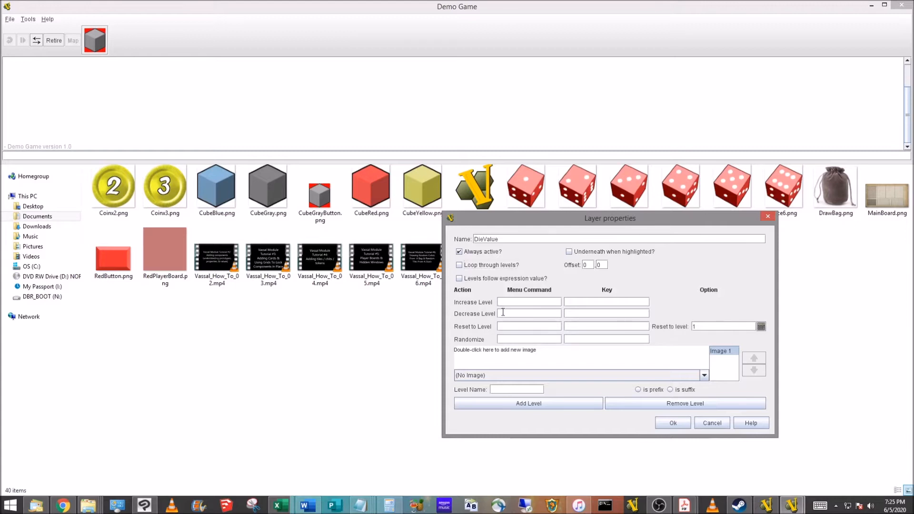
- Enter commands Increase (Ctrl+Shift+Up), Decrease (Ctrl+Shift+Down) and Roll (Ctrl+R) for the layer
type("incre")
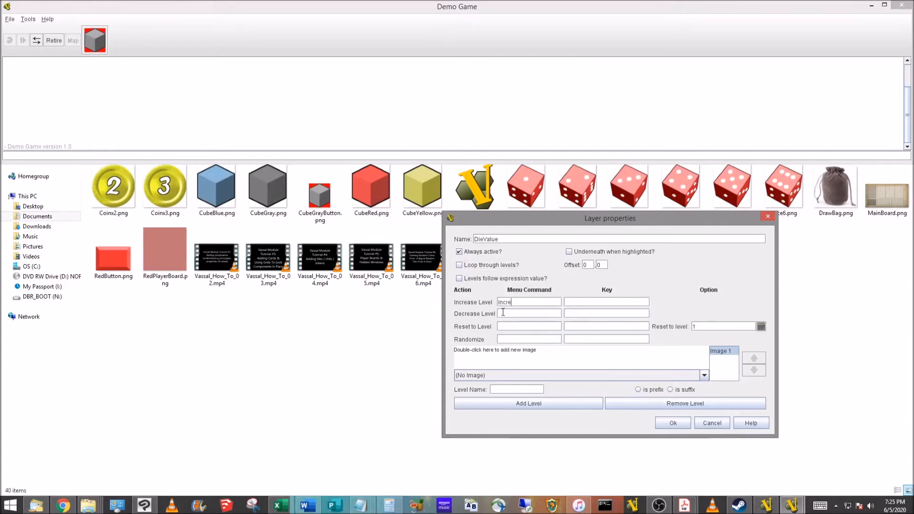
type("ase")
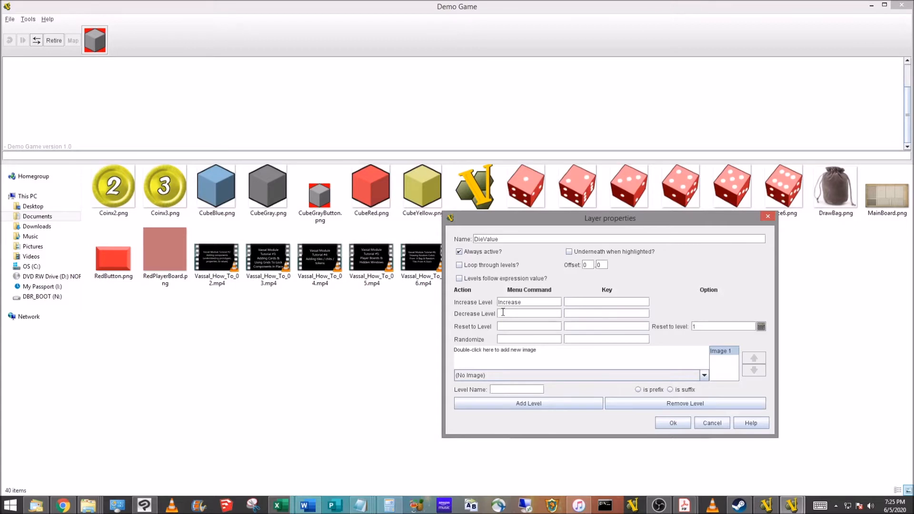
type("CTRL SHIFT UP")
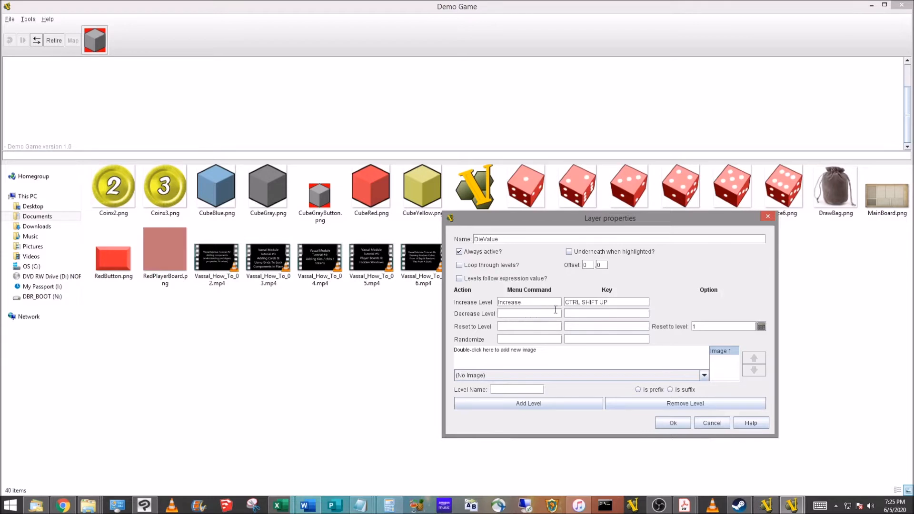
type("Decrease")
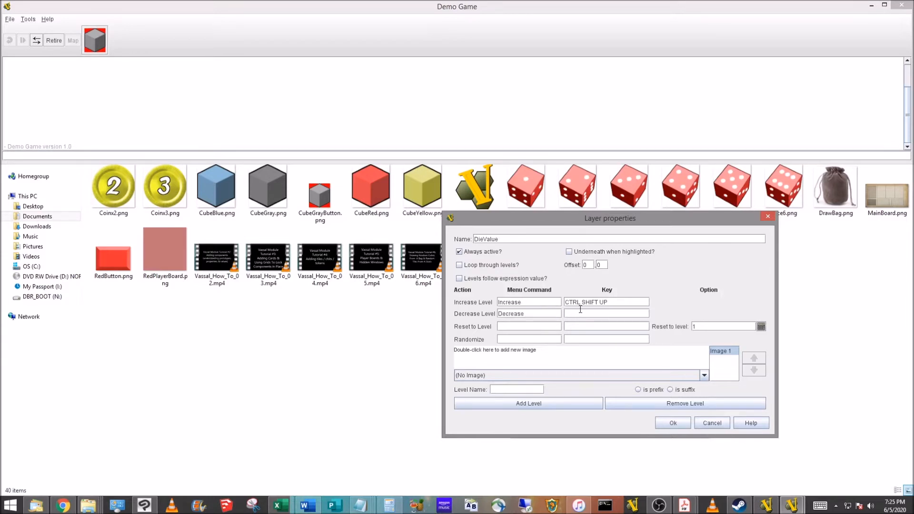
type("CTRL SHIFT DOWN")
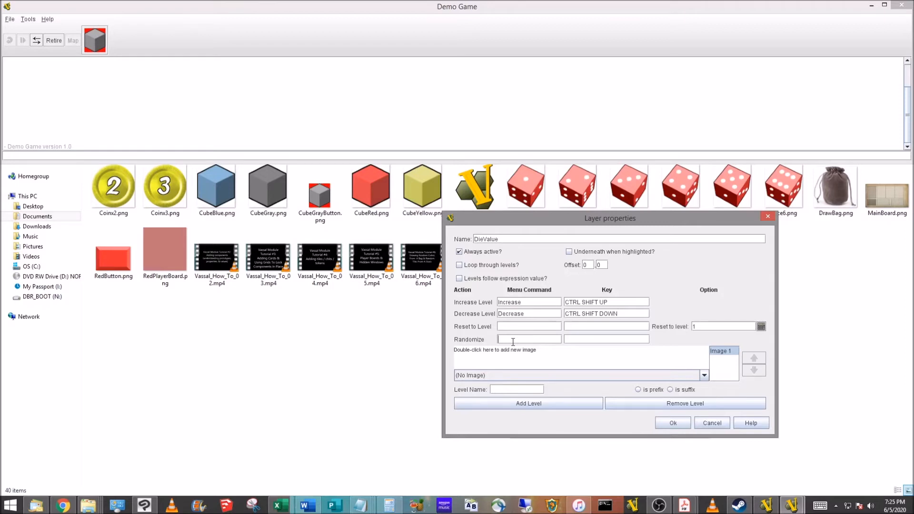
type("Roll")
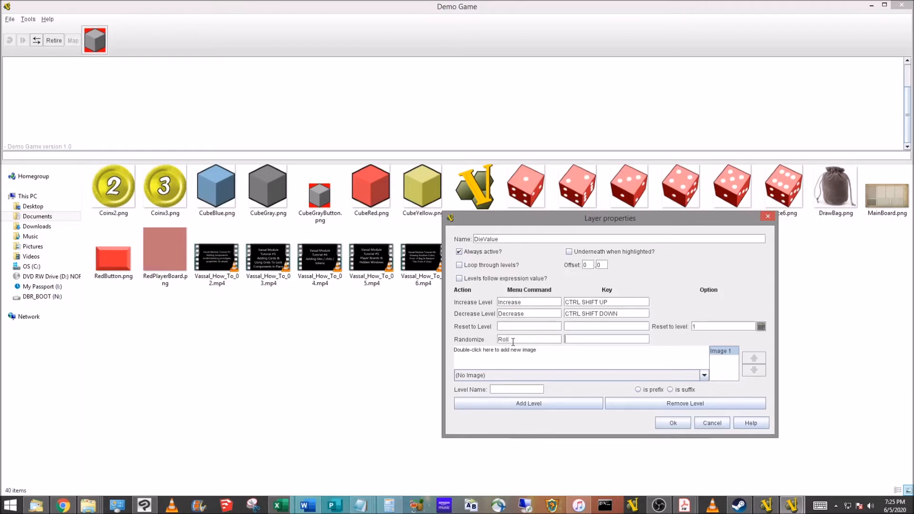
type("CTRL R")
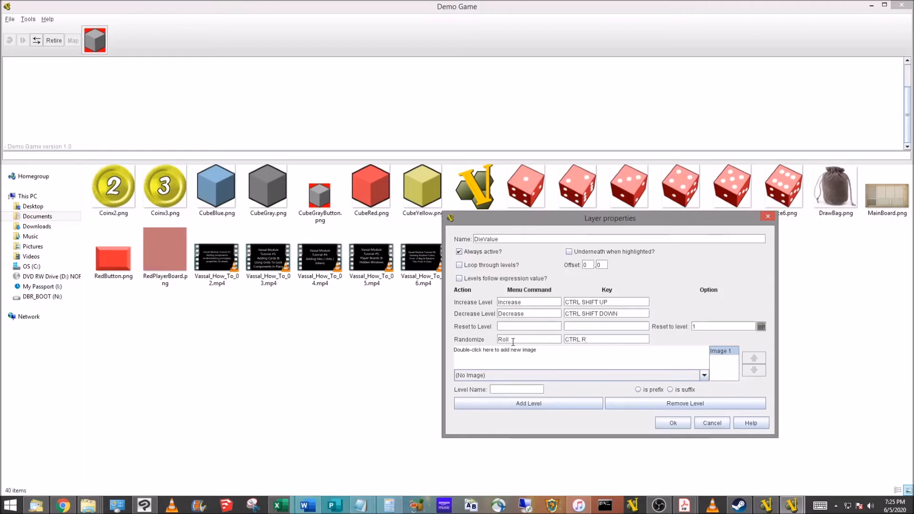
mouse_move(536, 300)
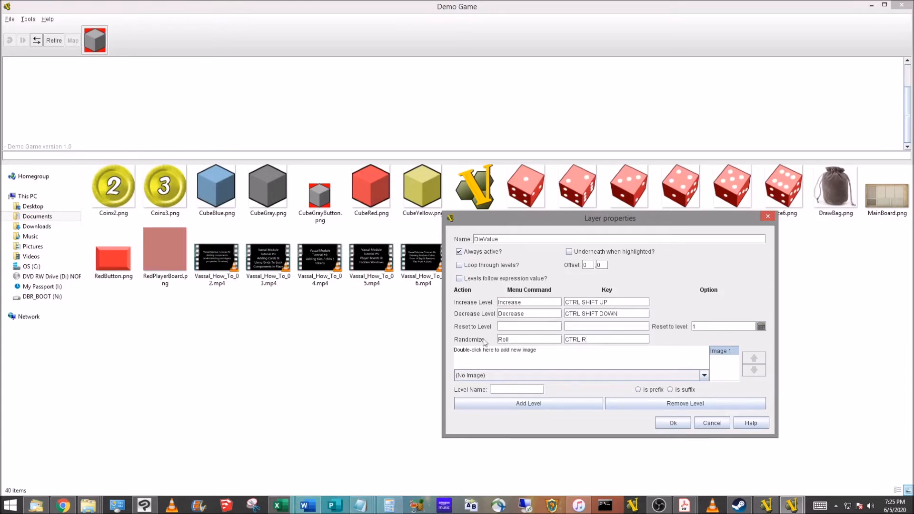
mouse_move(554, 313)
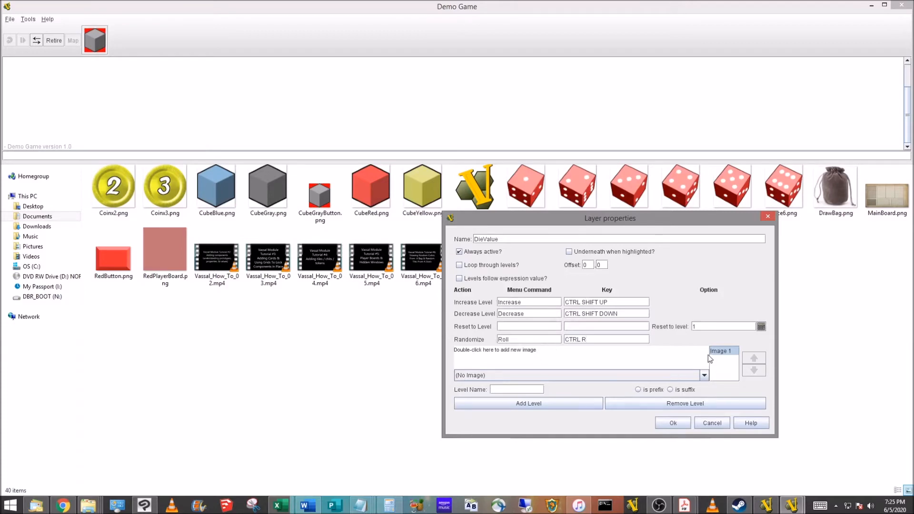
mouse_move(733, 354)
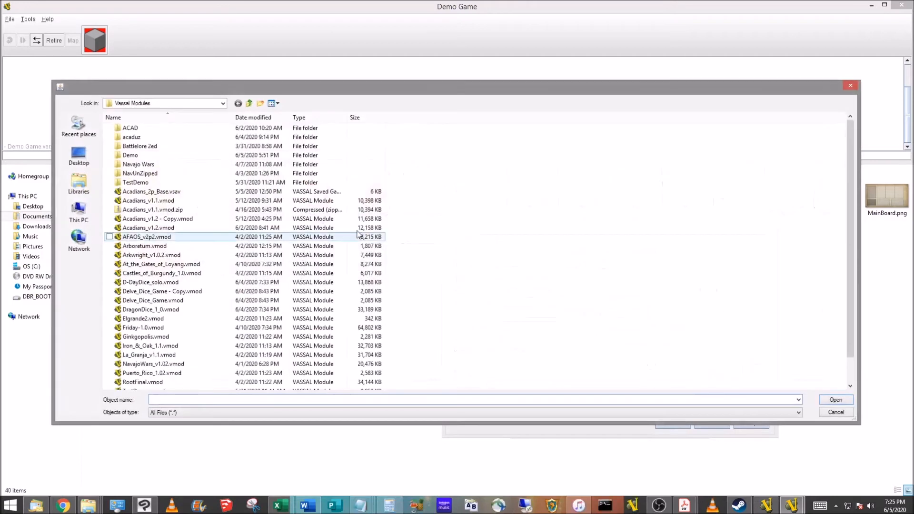
- Create the first layer levels using Dice1, Dice2 and Dice3 images from the Demo folder
double_click(131, 155)
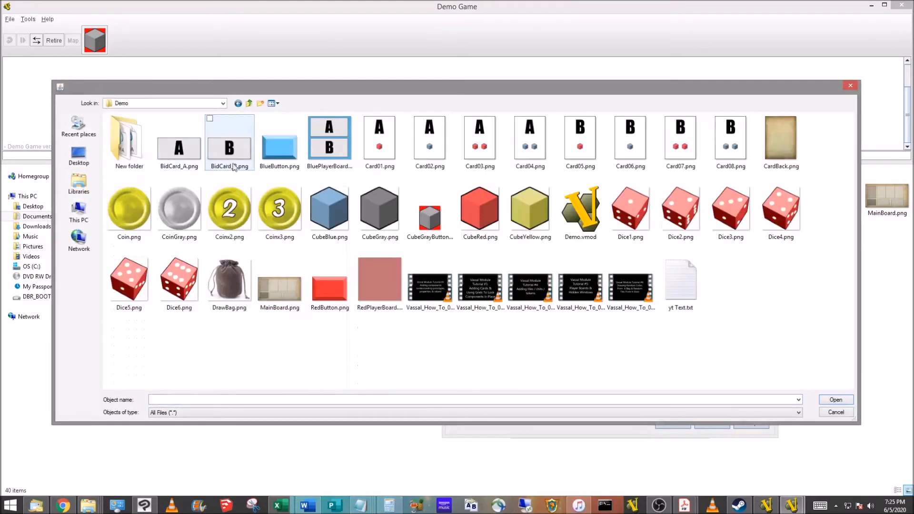
left_click(279, 280)
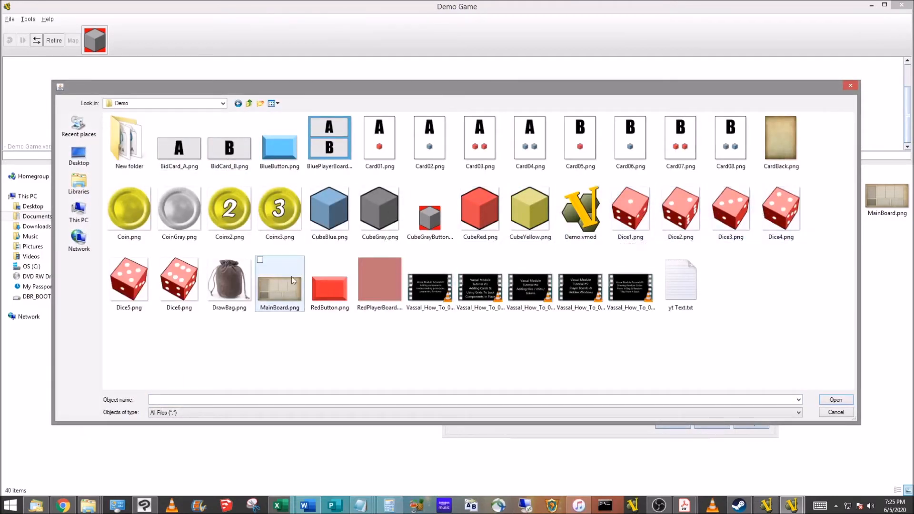
mouse_move(631, 209)
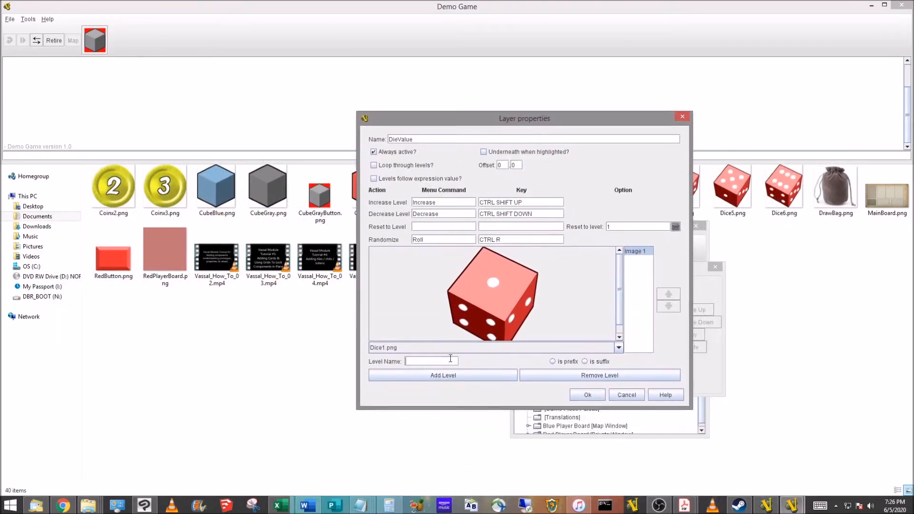
type("1")
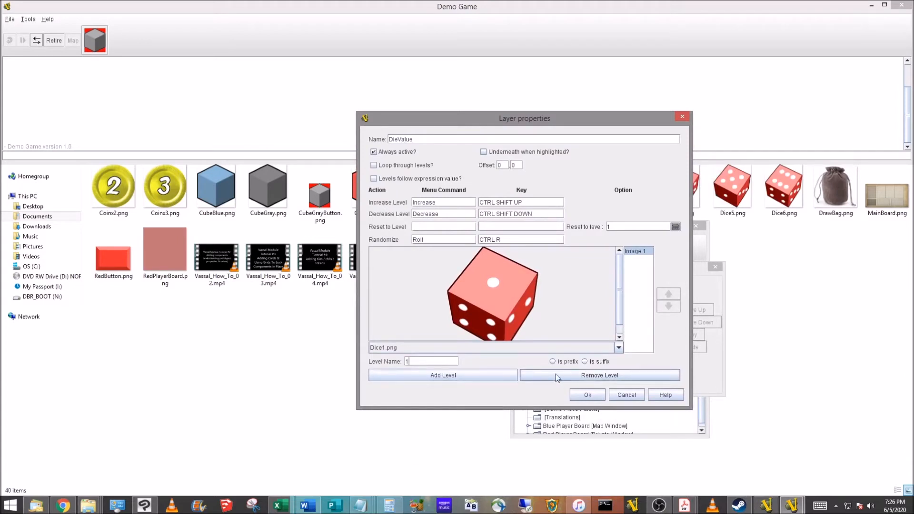
left_click(443, 375)
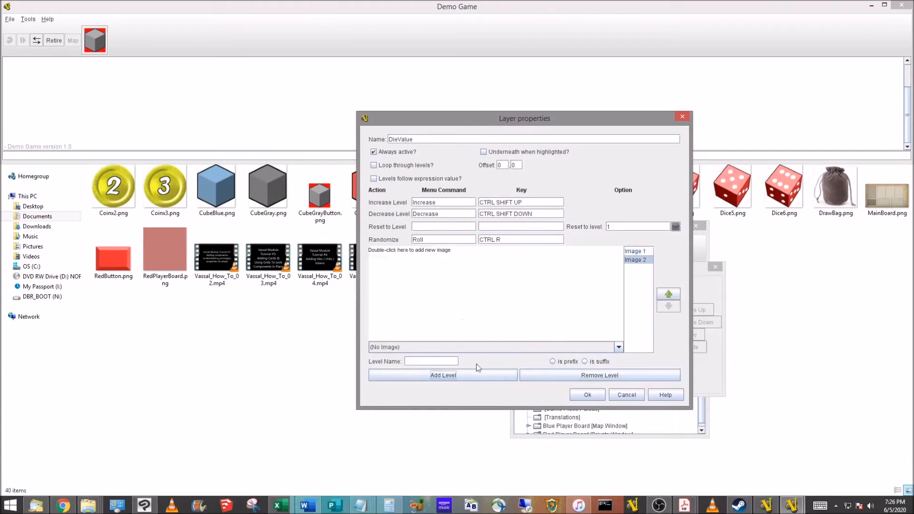
type("2")
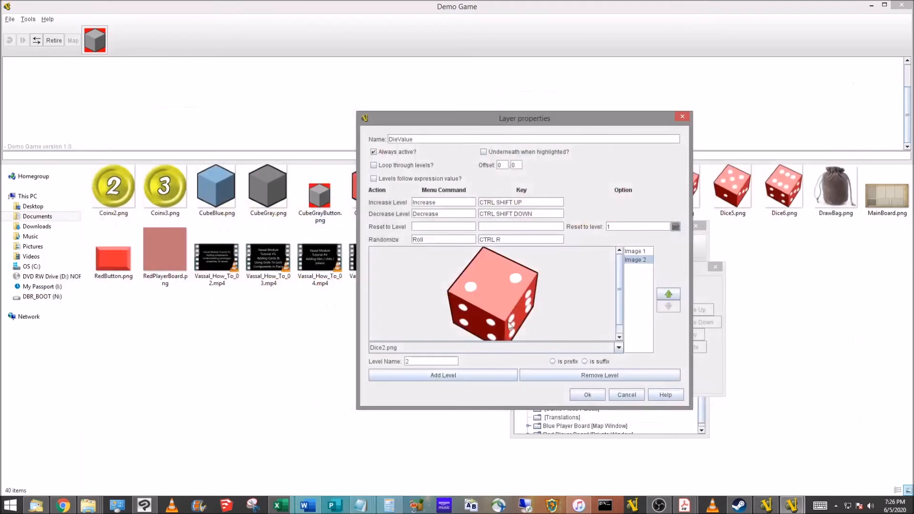
mouse_move(443, 375)
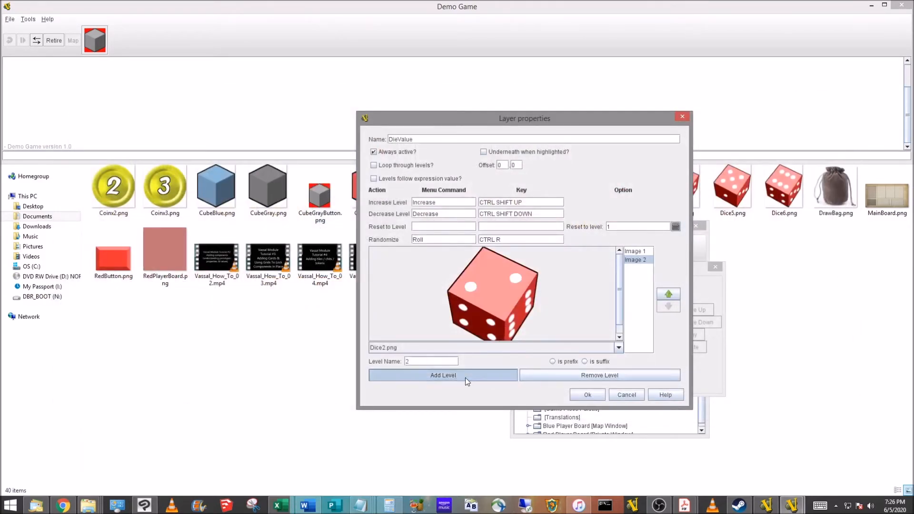
left_click(443, 375)
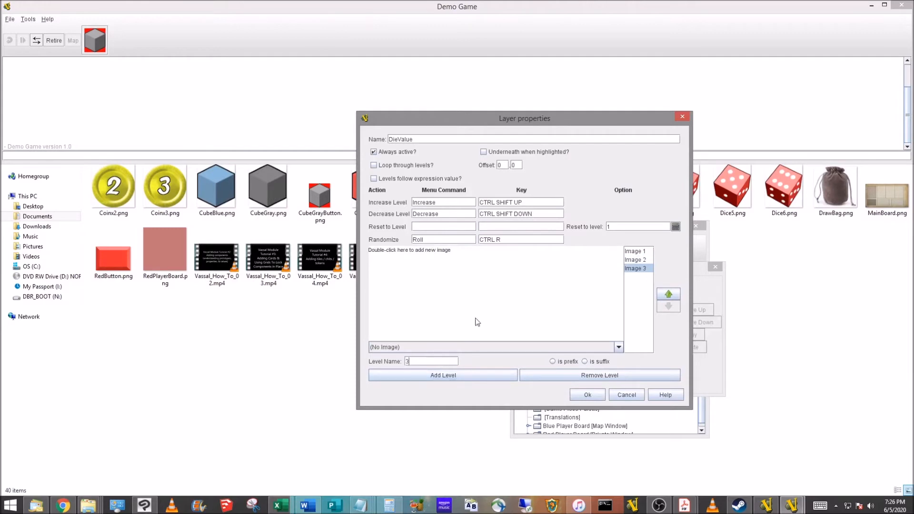
double_click(434, 250)
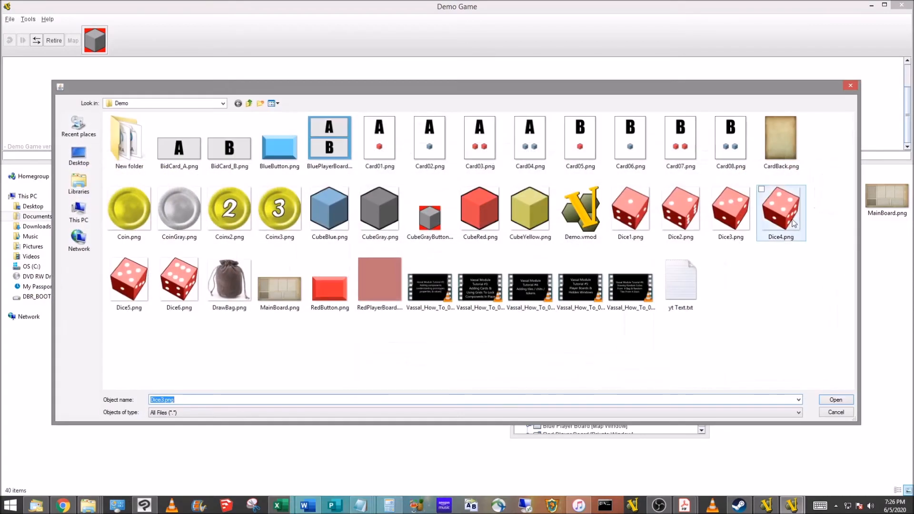
left_click(835, 399)
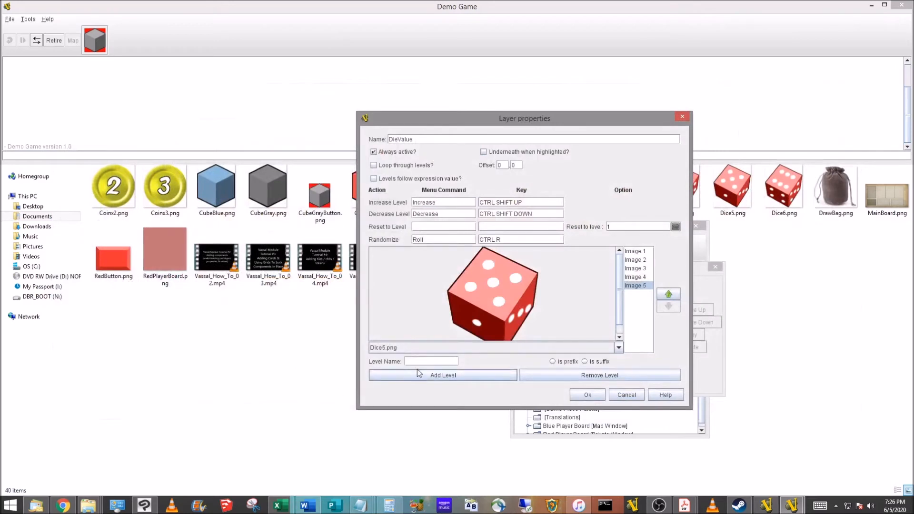
- Add the remaining levels through Dice6 and confirm the six die-face levels
type("5")
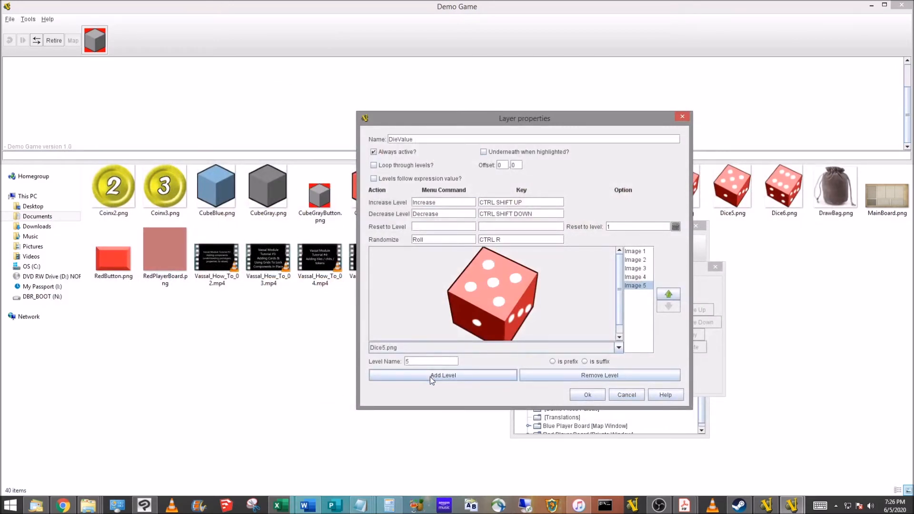
left_click(442, 375)
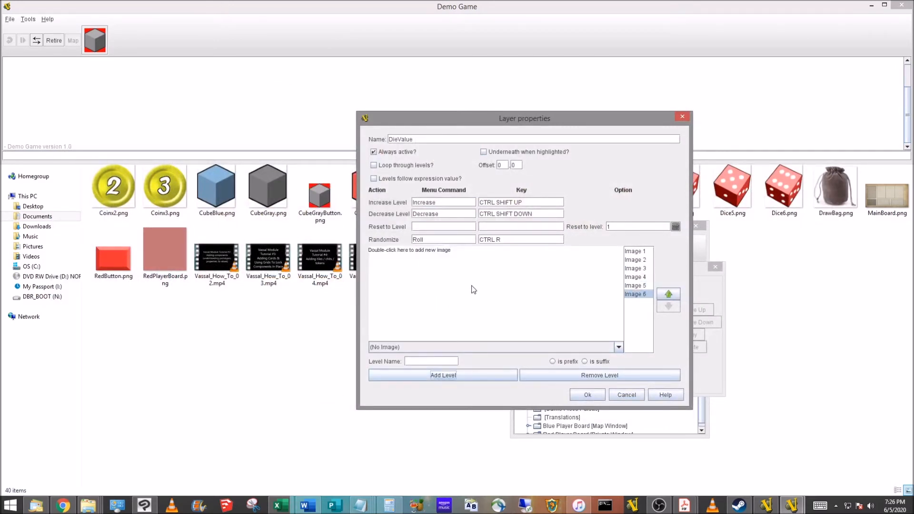
mouse_move(448, 250)
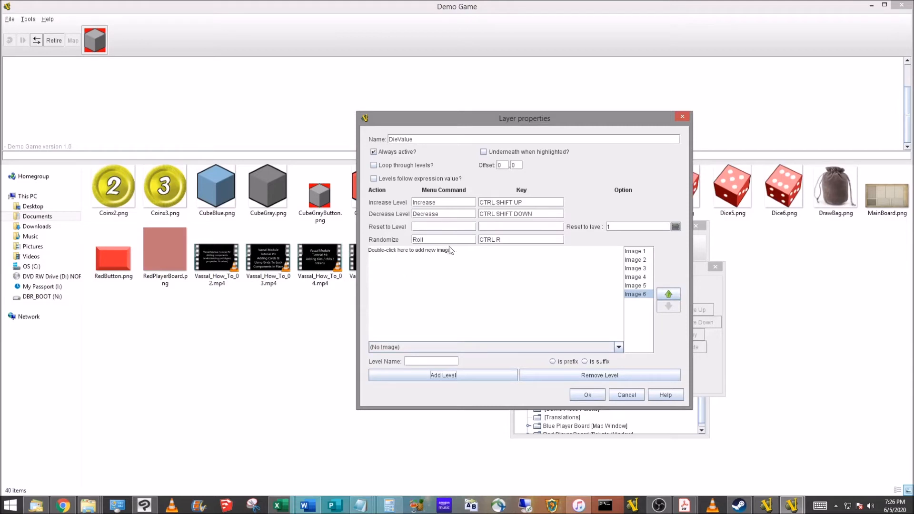
mouse_move(463, 259)
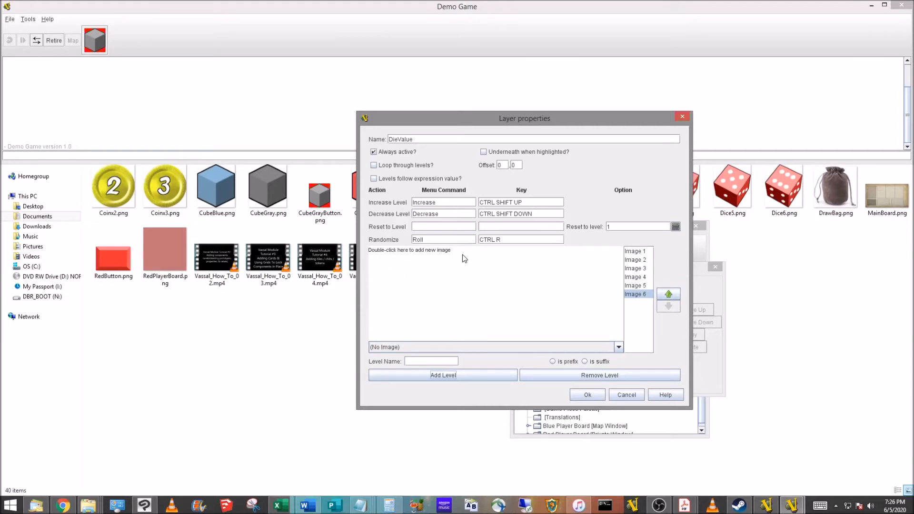
mouse_move(428, 267)
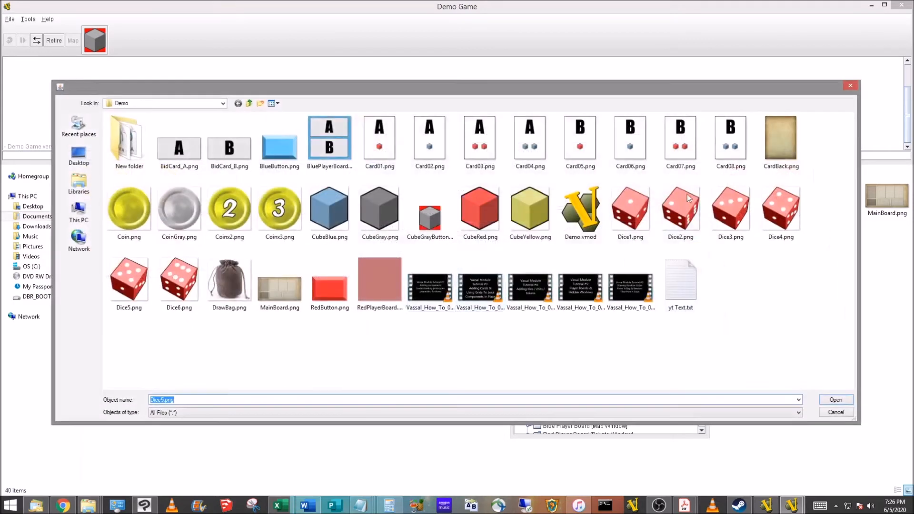
left_click(835, 399)
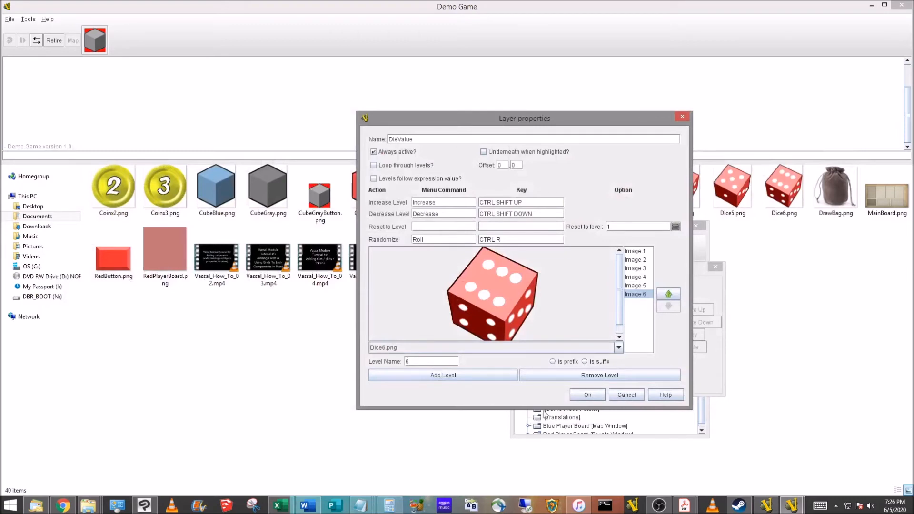
left_click(588, 394)
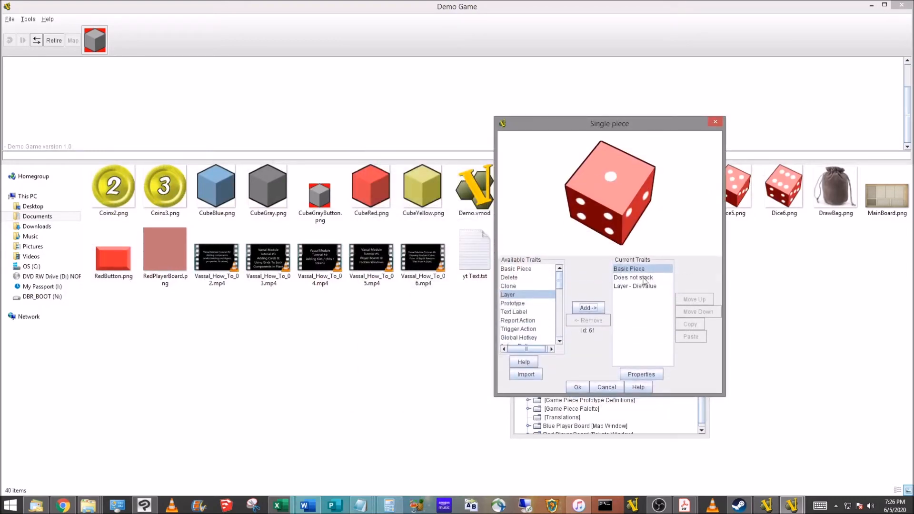
- Reopen the Red Die piece's DieValue layer, review its commands and face images, and save it
left_click(577, 387)
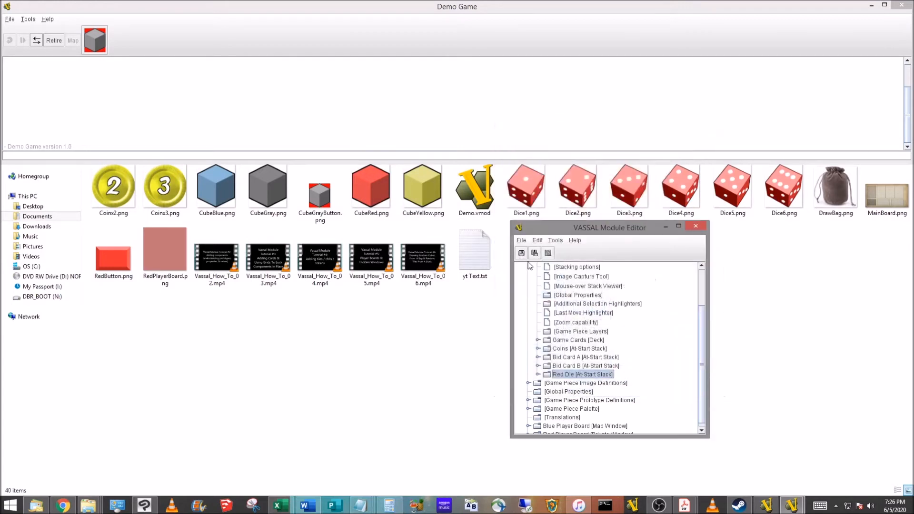
mouse_move(537, 382)
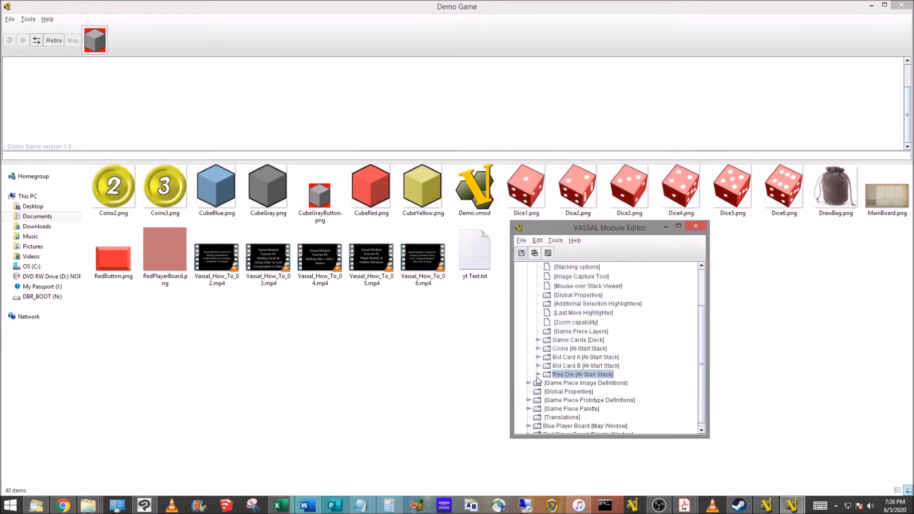
left_click(537, 373)
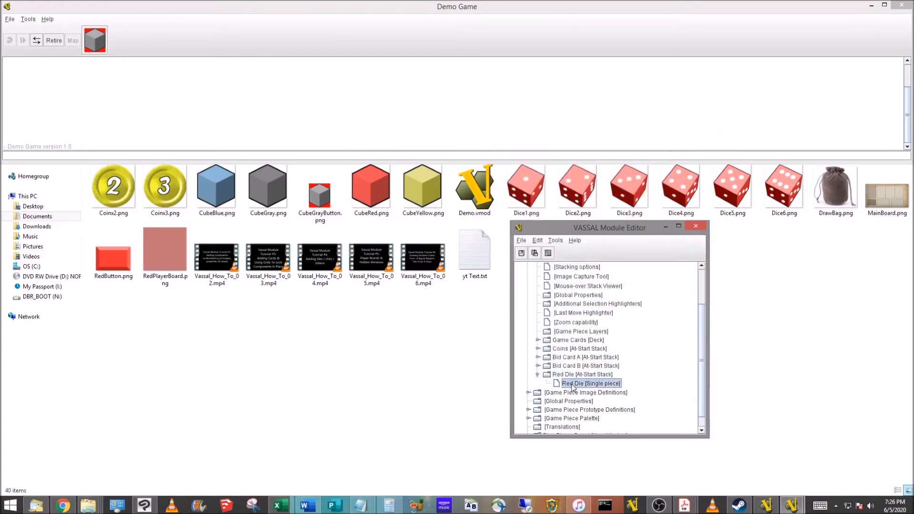
double_click(590, 382)
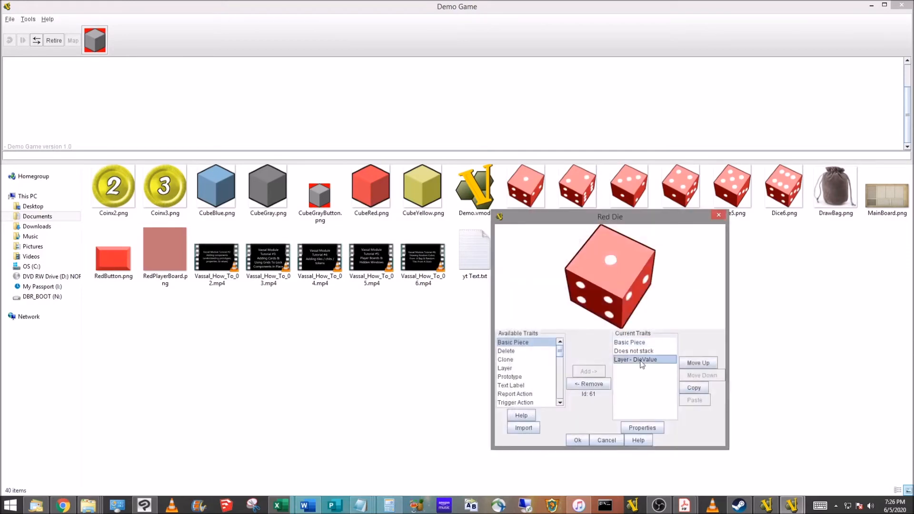
left_click(642, 428)
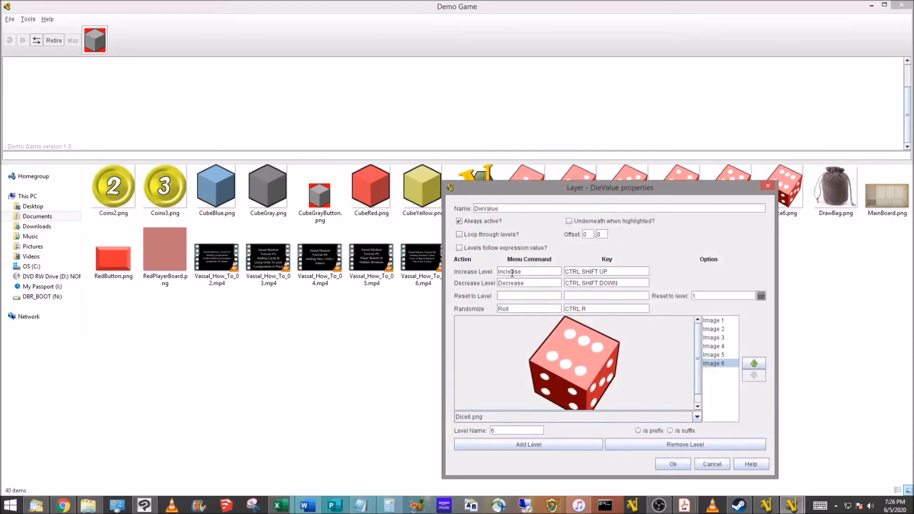
mouse_move(547, 355)
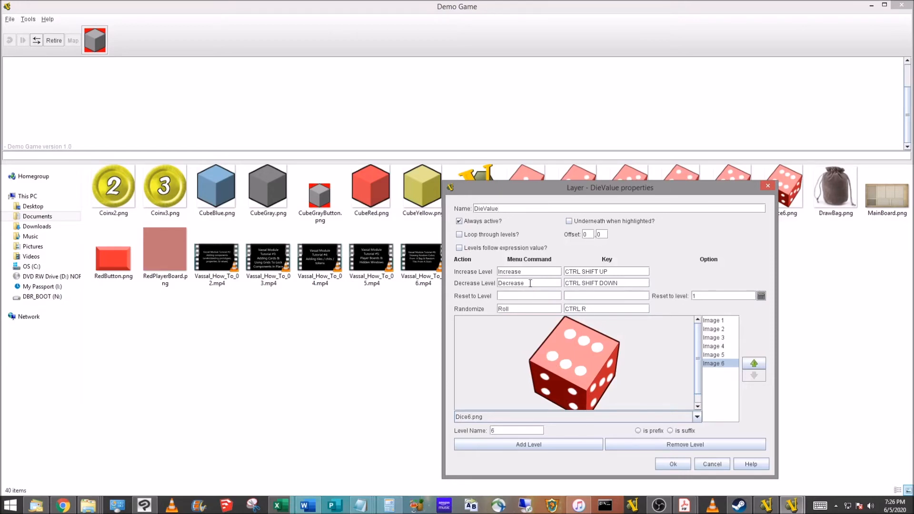
mouse_move(593, 340)
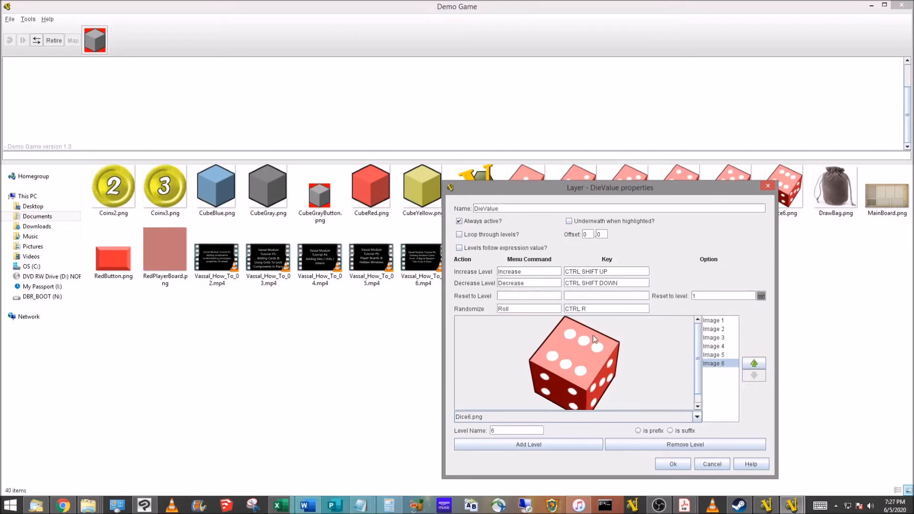
mouse_move(557, 348)
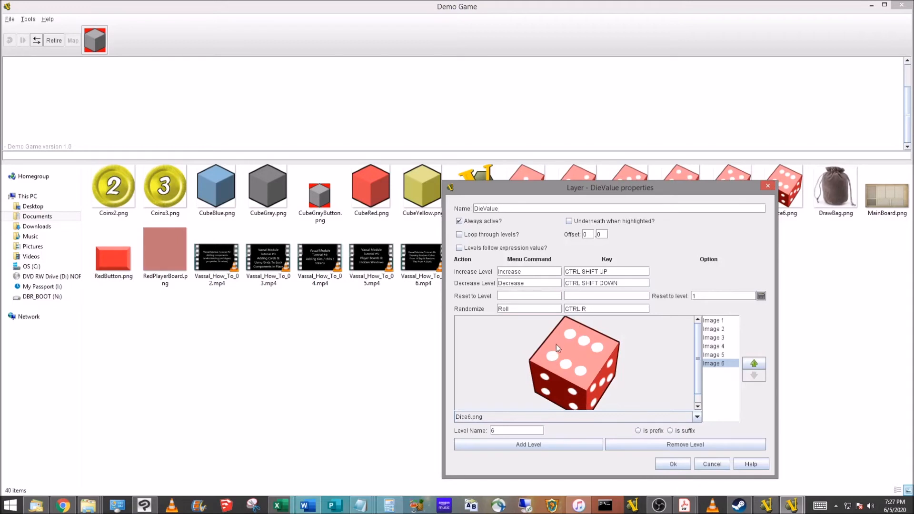
mouse_move(529, 293)
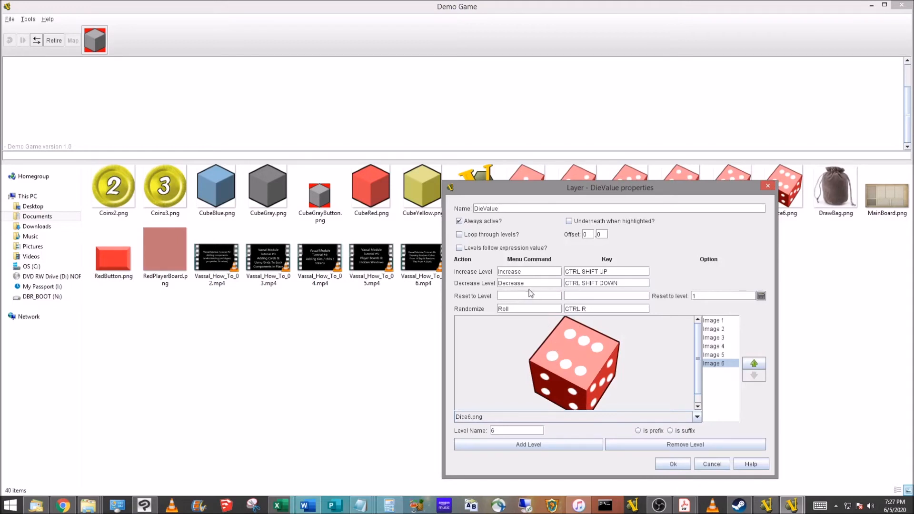
mouse_move(496, 316)
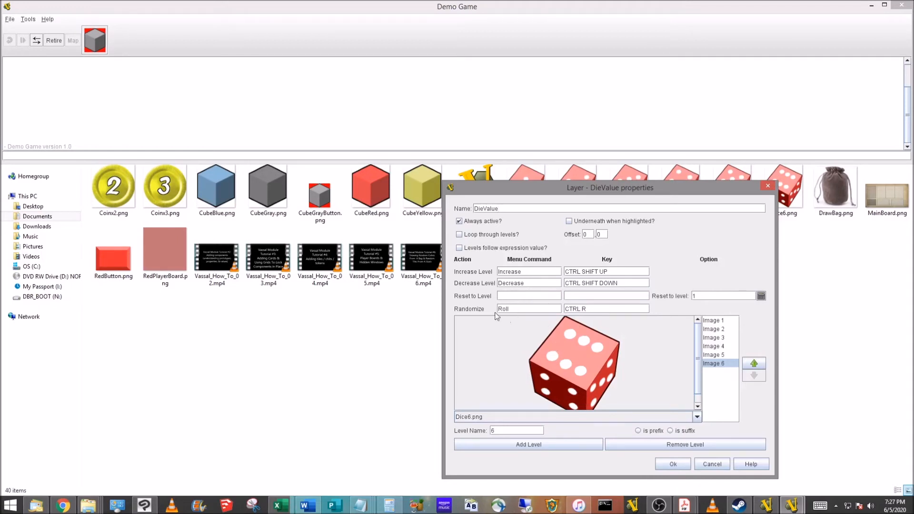
mouse_move(761, 337)
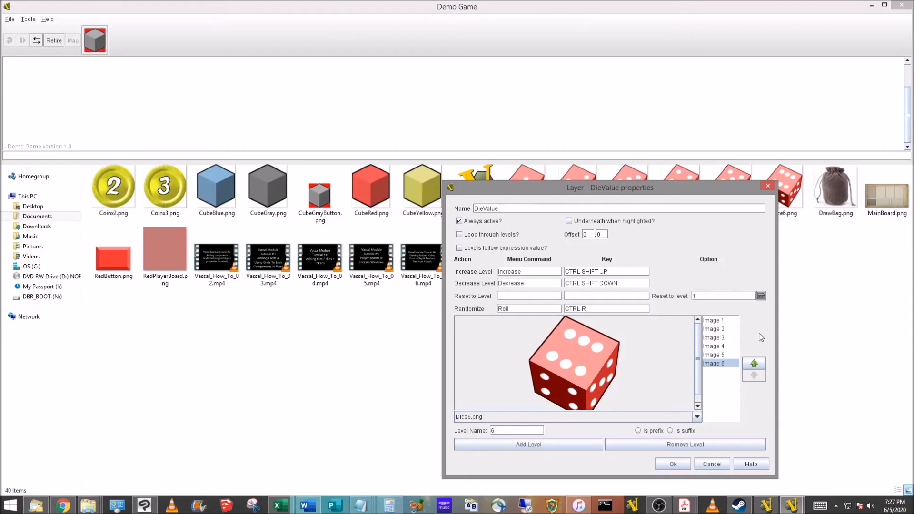
mouse_move(723, 343)
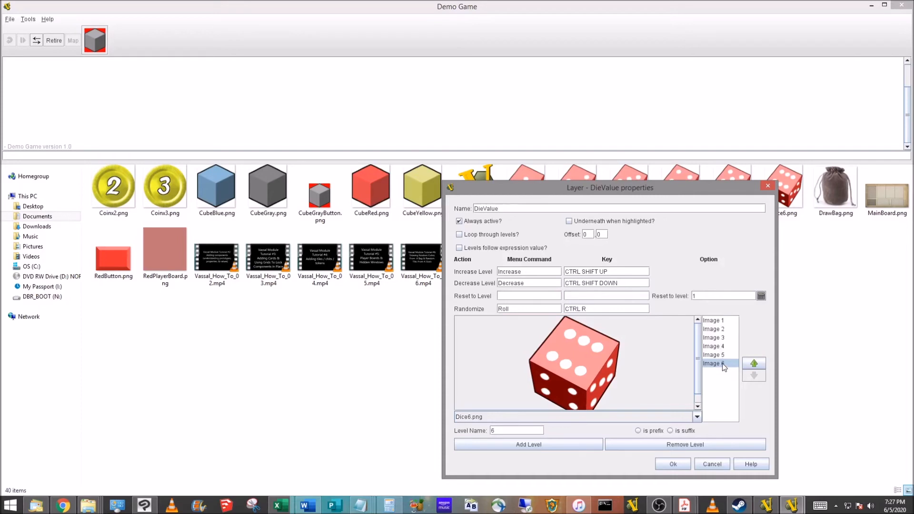
left_click(720, 356)
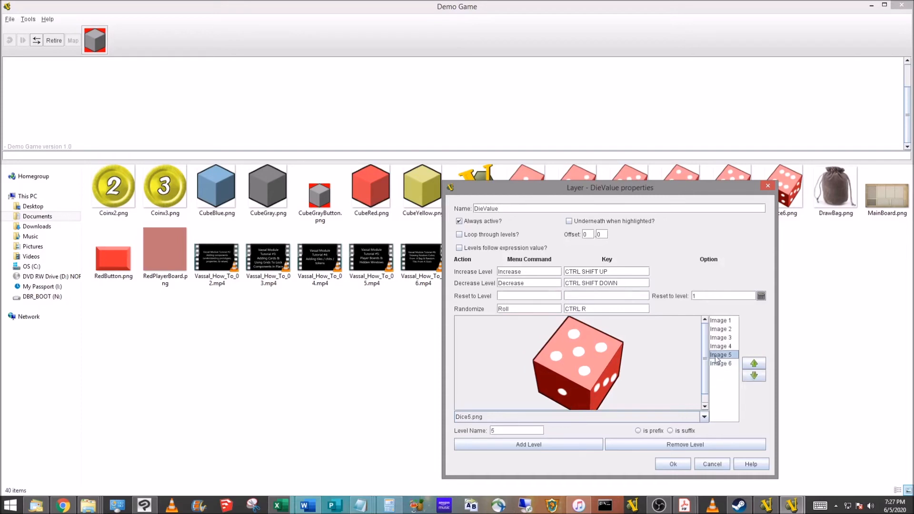
left_click(720, 320)
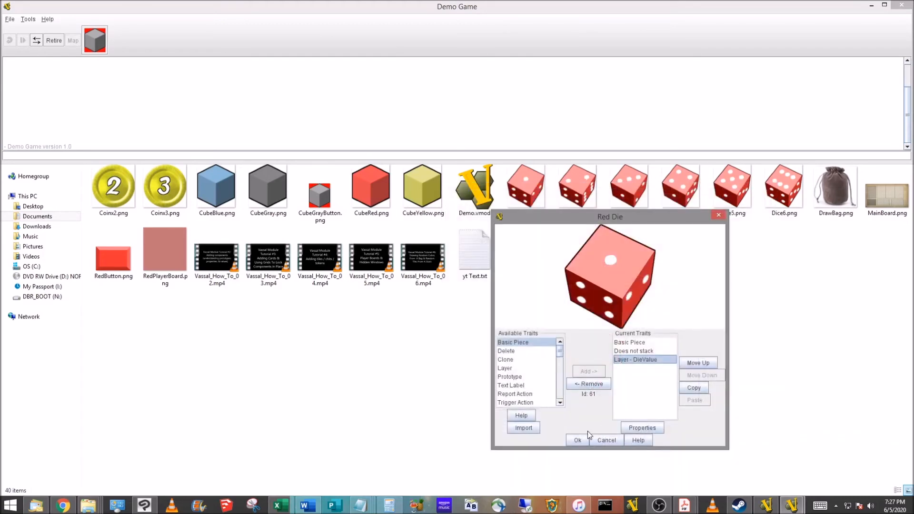
- Save the Red Die piece and launch the Demo Game through the wizard to show the board
left_click(577, 440)
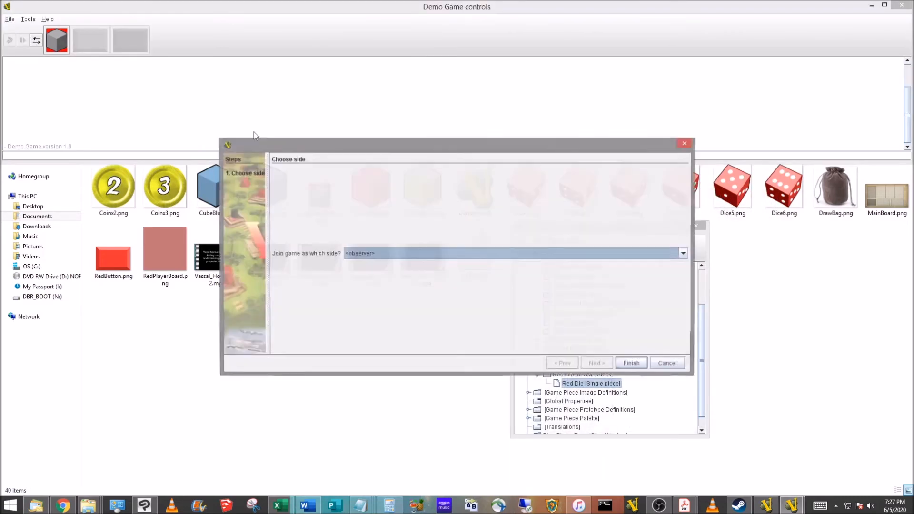
left_click(630, 363)
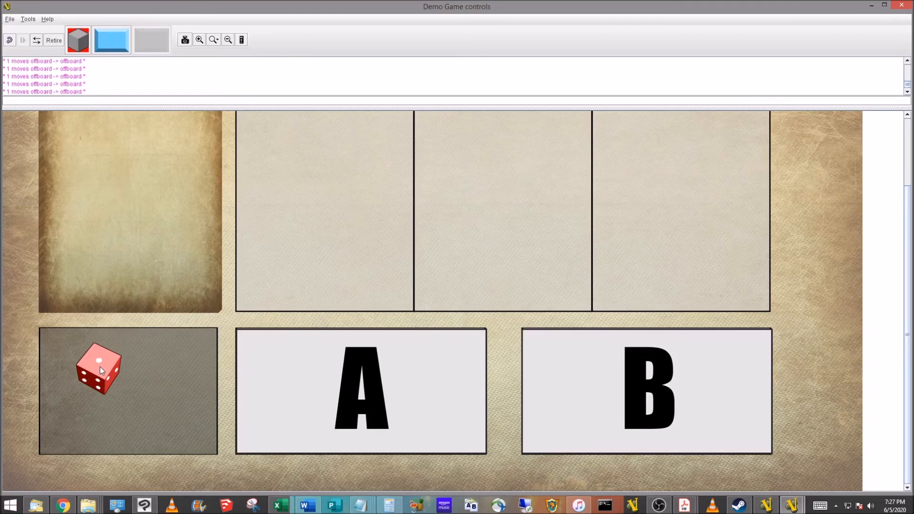
mouse_move(96, 375)
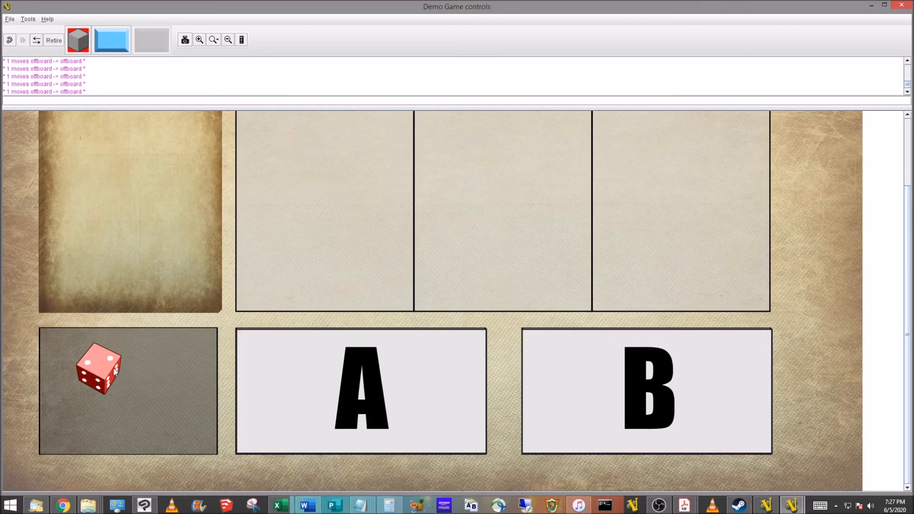
mouse_move(121, 373)
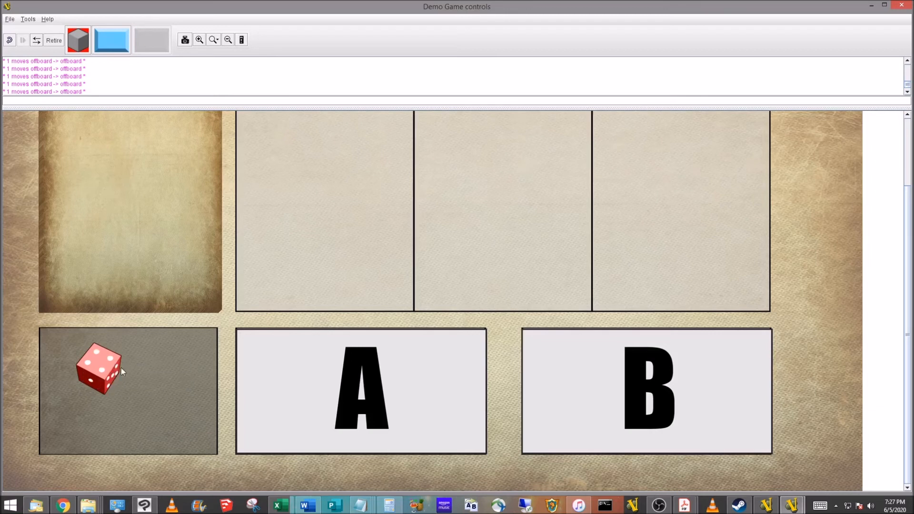
- Use the Red Die's right-click menu to increase its face on the grey box
right_click(99, 367)
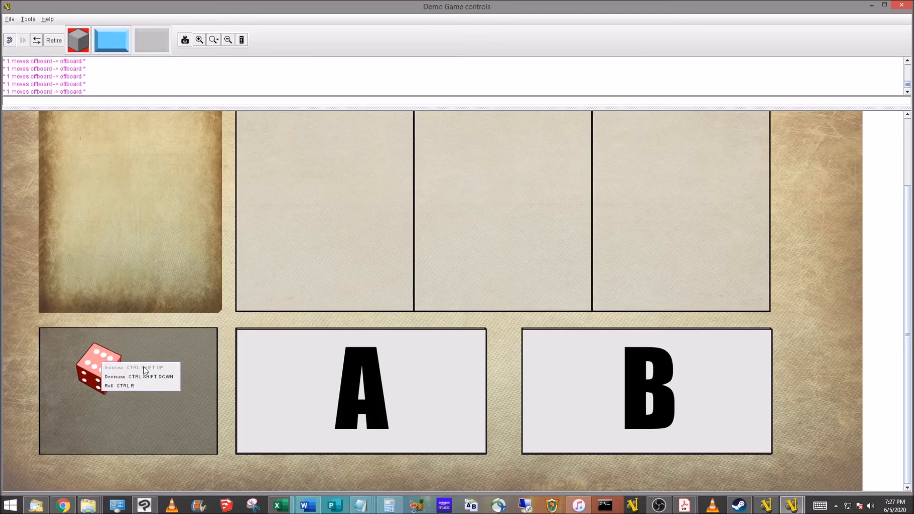
mouse_move(113, 377)
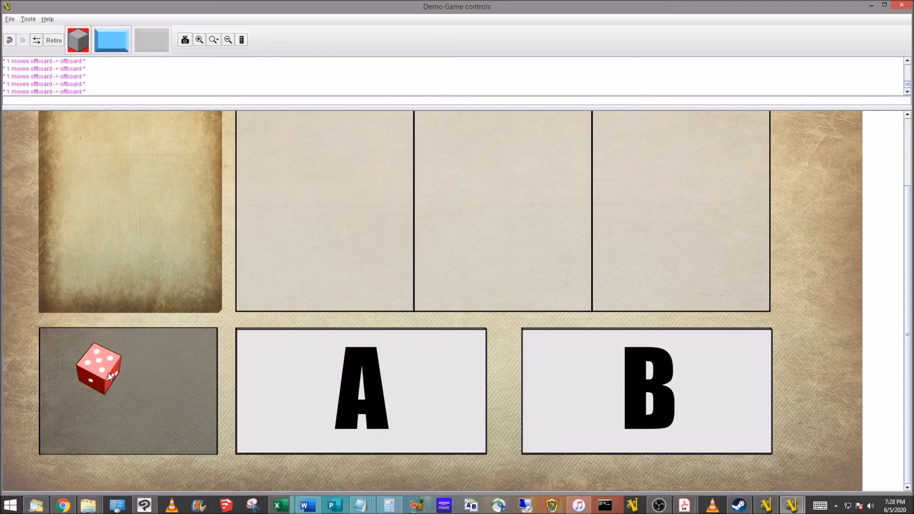
right_click(99, 370)
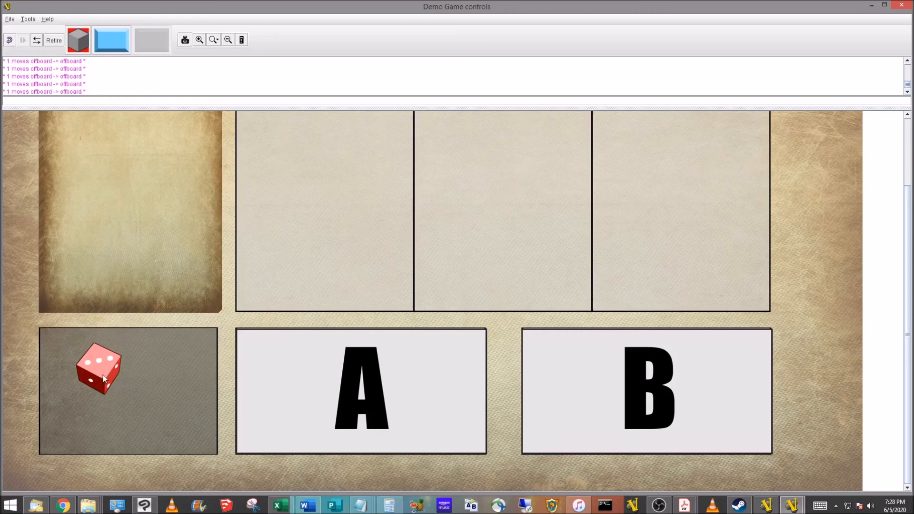
right_click(99, 367)
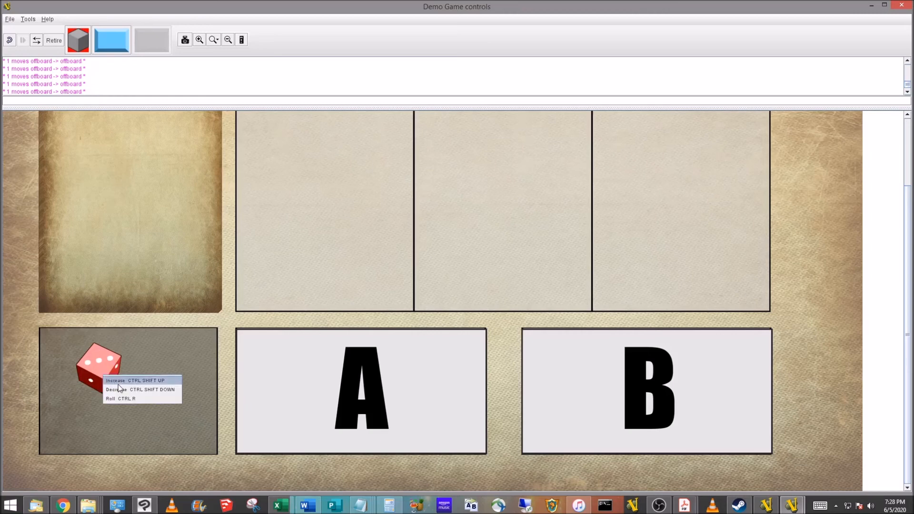
left_click(115, 398)
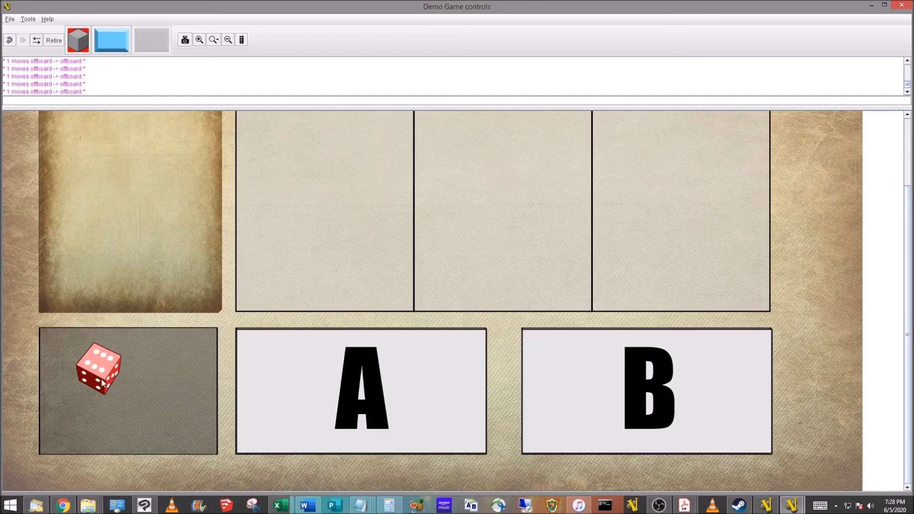
right_click(99, 370)
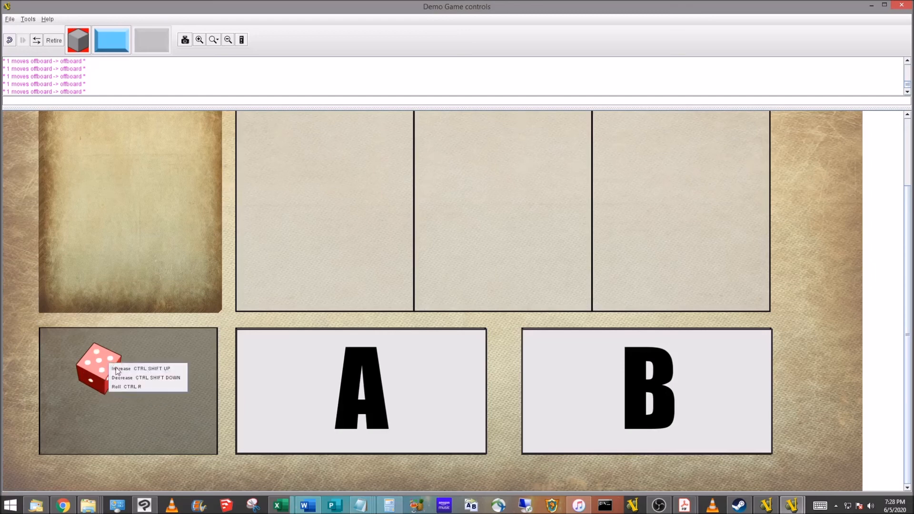
mouse_move(129, 387)
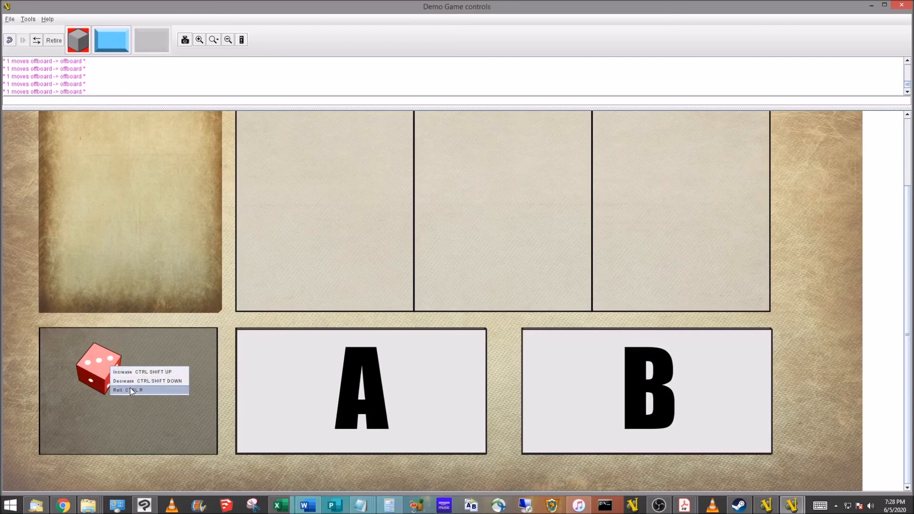
- Roll the Red Die in box A and box B via its right-click Roll command
left_click(119, 398)
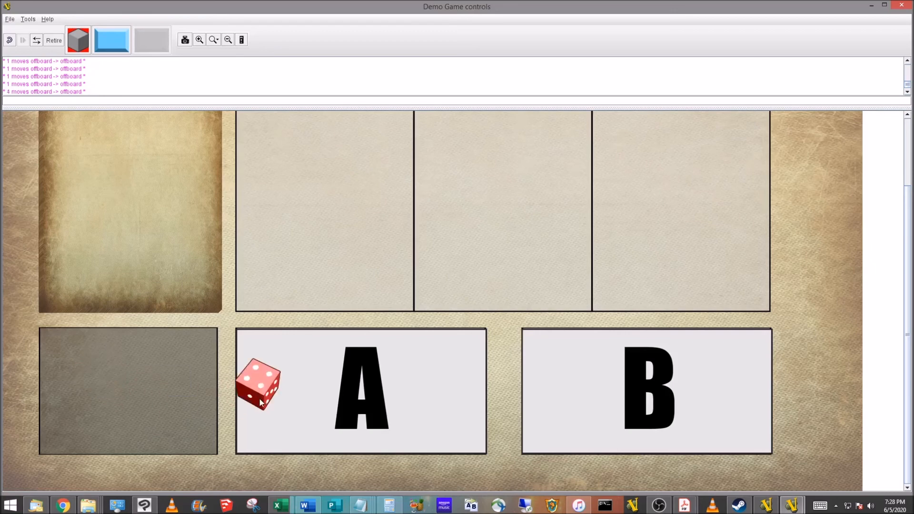
right_click(259, 384)
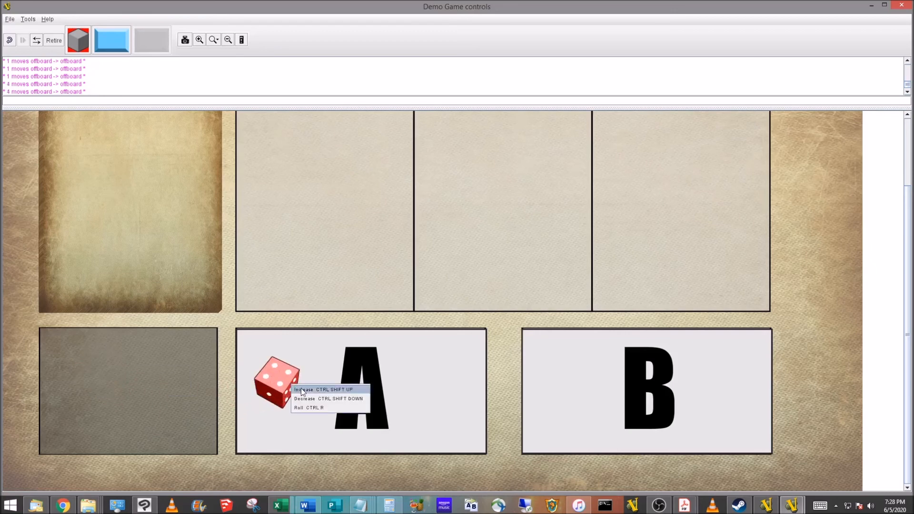
mouse_move(279, 392)
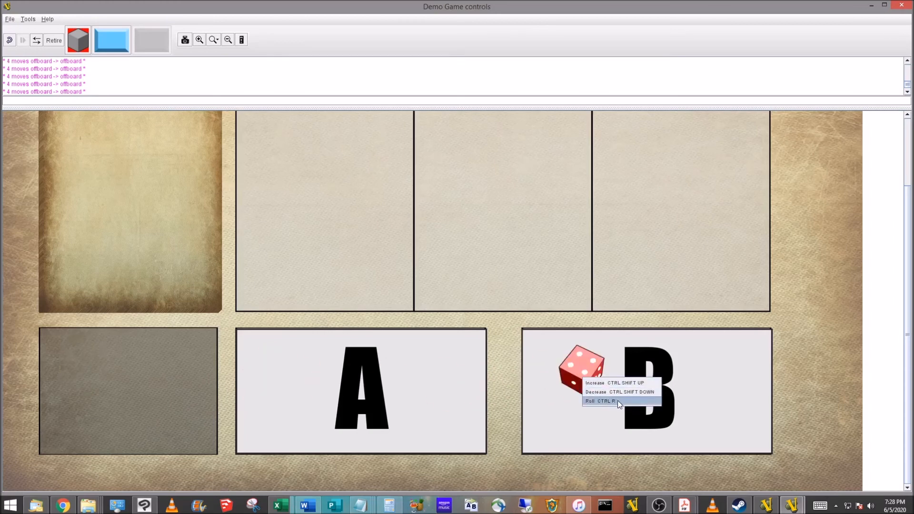
left_click(600, 401)
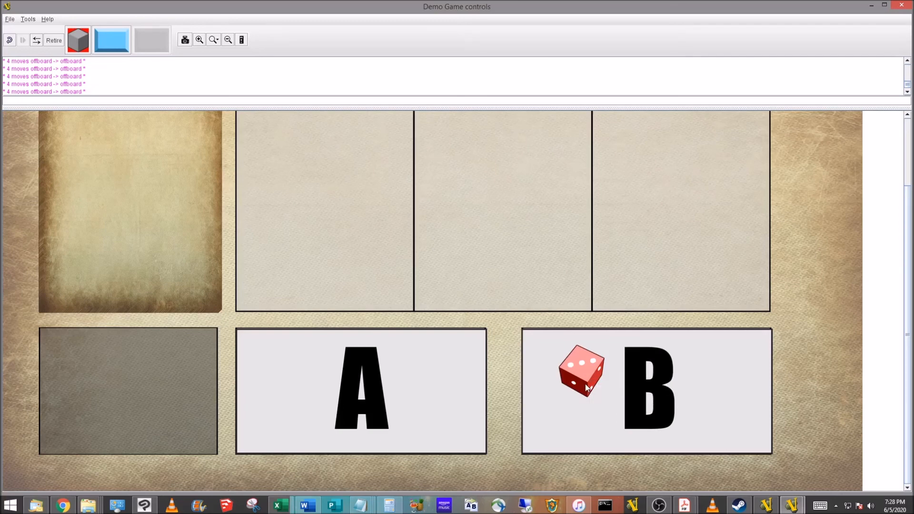
right_click(579, 368)
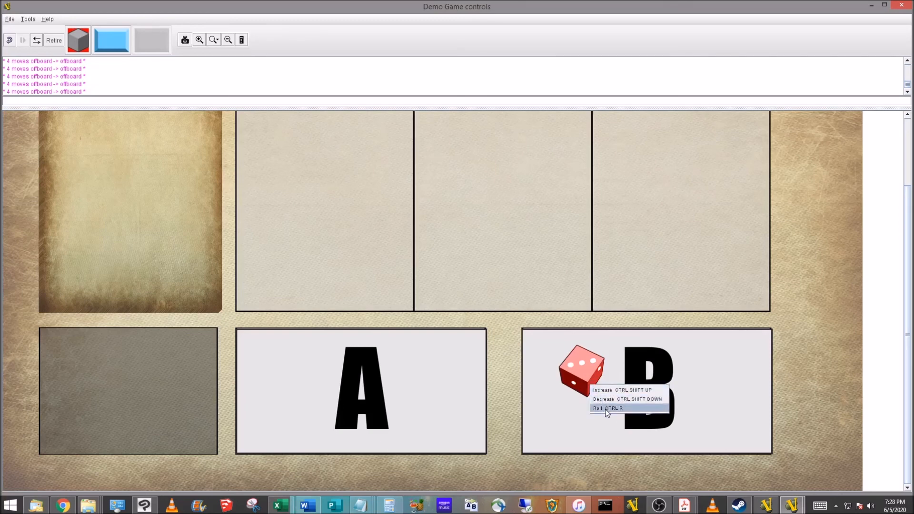
left_click(605, 409)
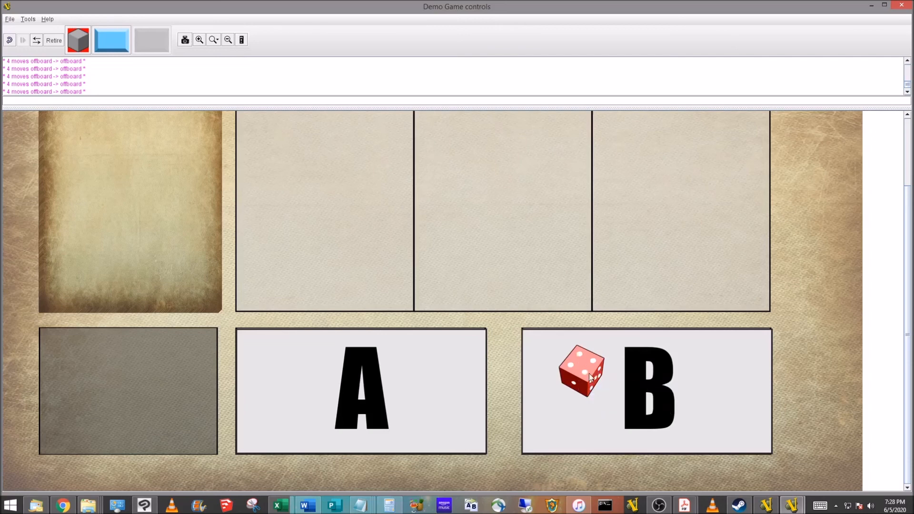
right_click(580, 371)
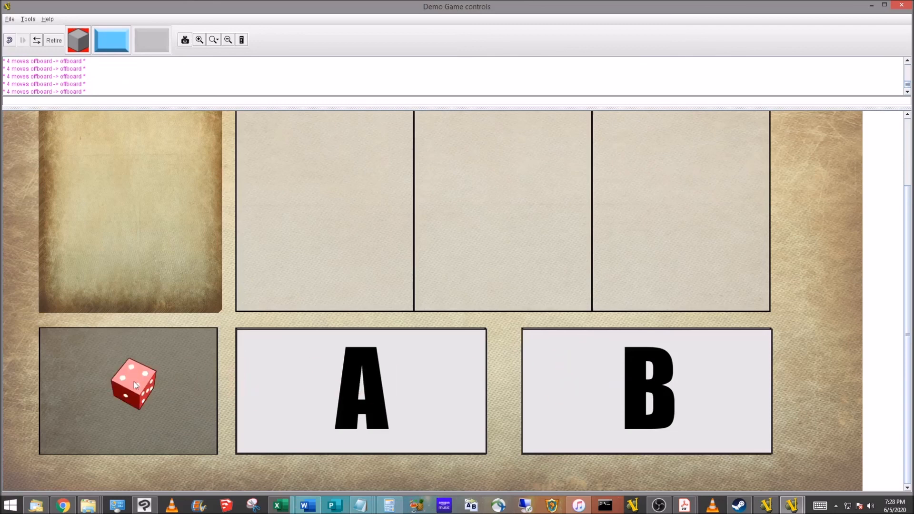
- Use the Red Die's right-click actions to change its face while moving it to box A and back
right_click(134, 382)
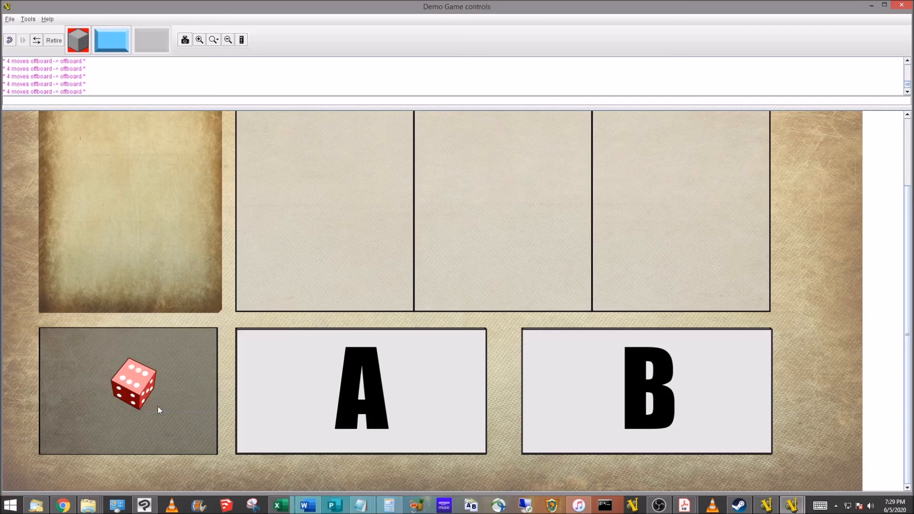
right_click(135, 385)
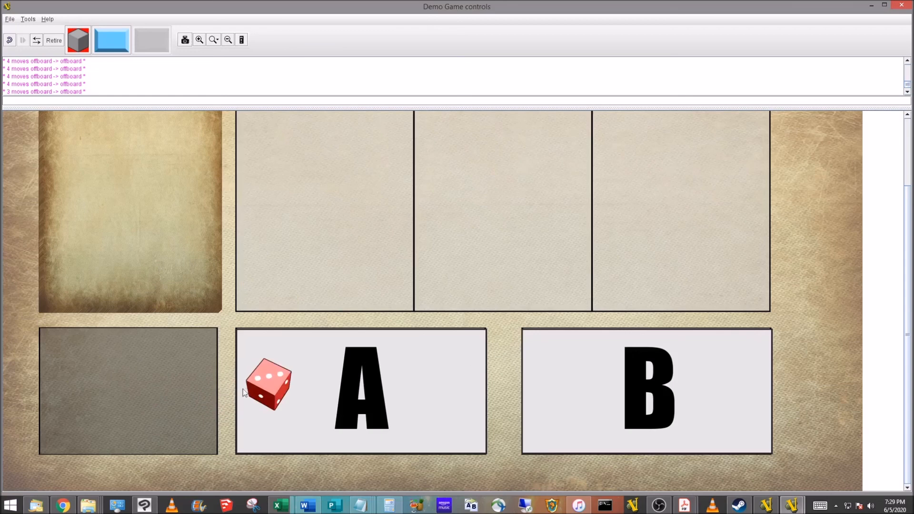
mouse_move(245, 412)
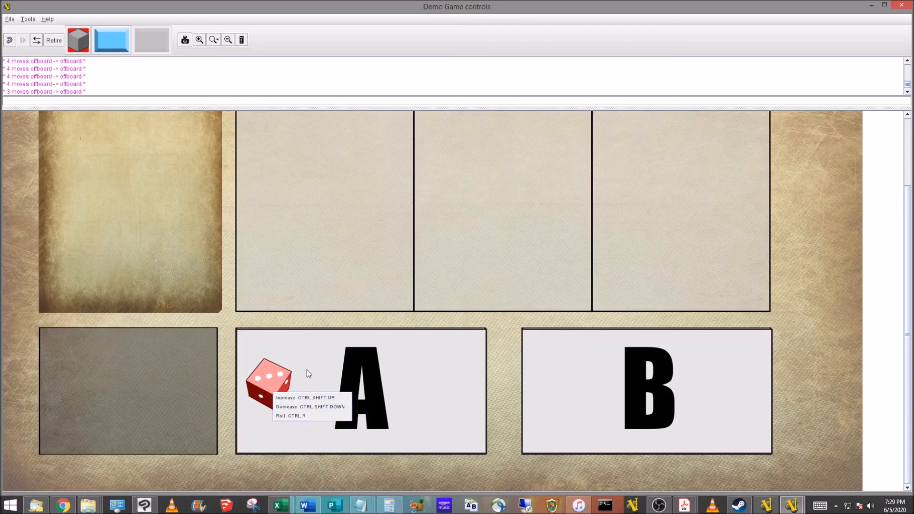
left_click(280, 416)
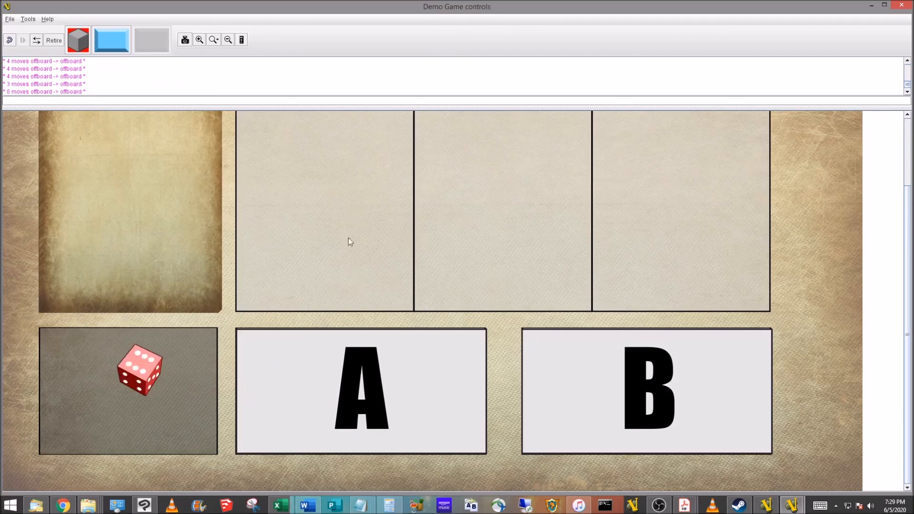
mouse_move(327, 351)
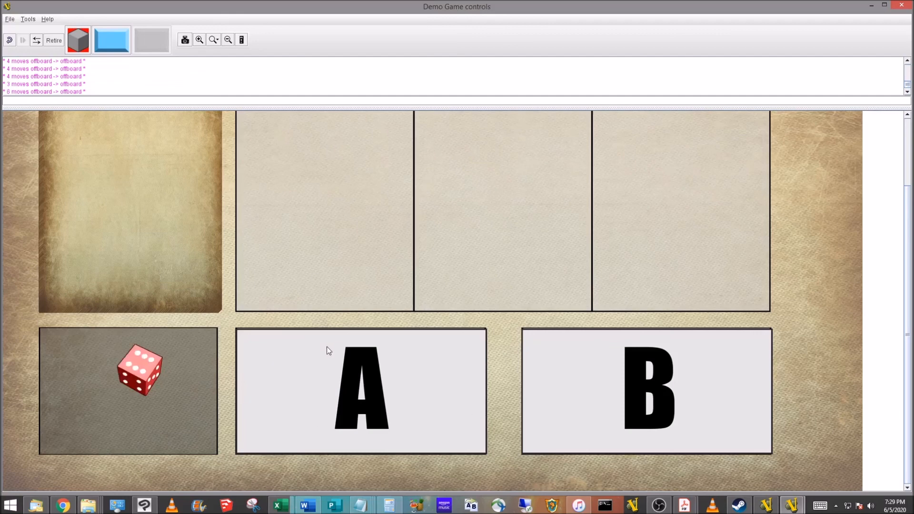